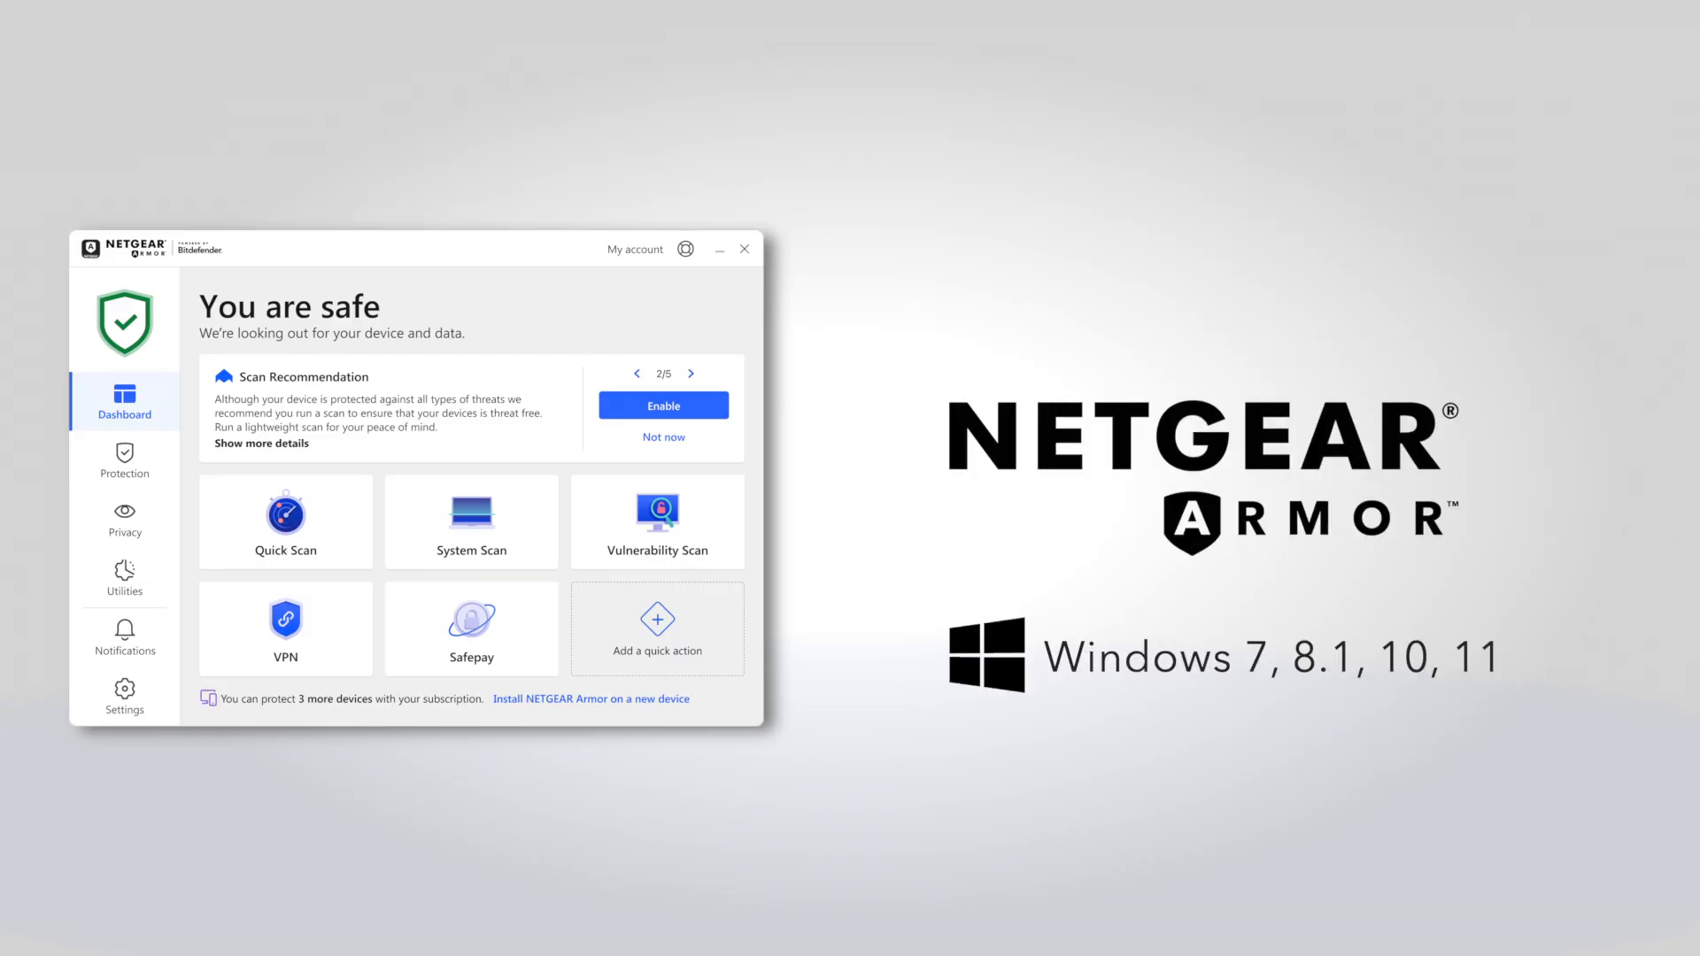
type("https://armor.netge")
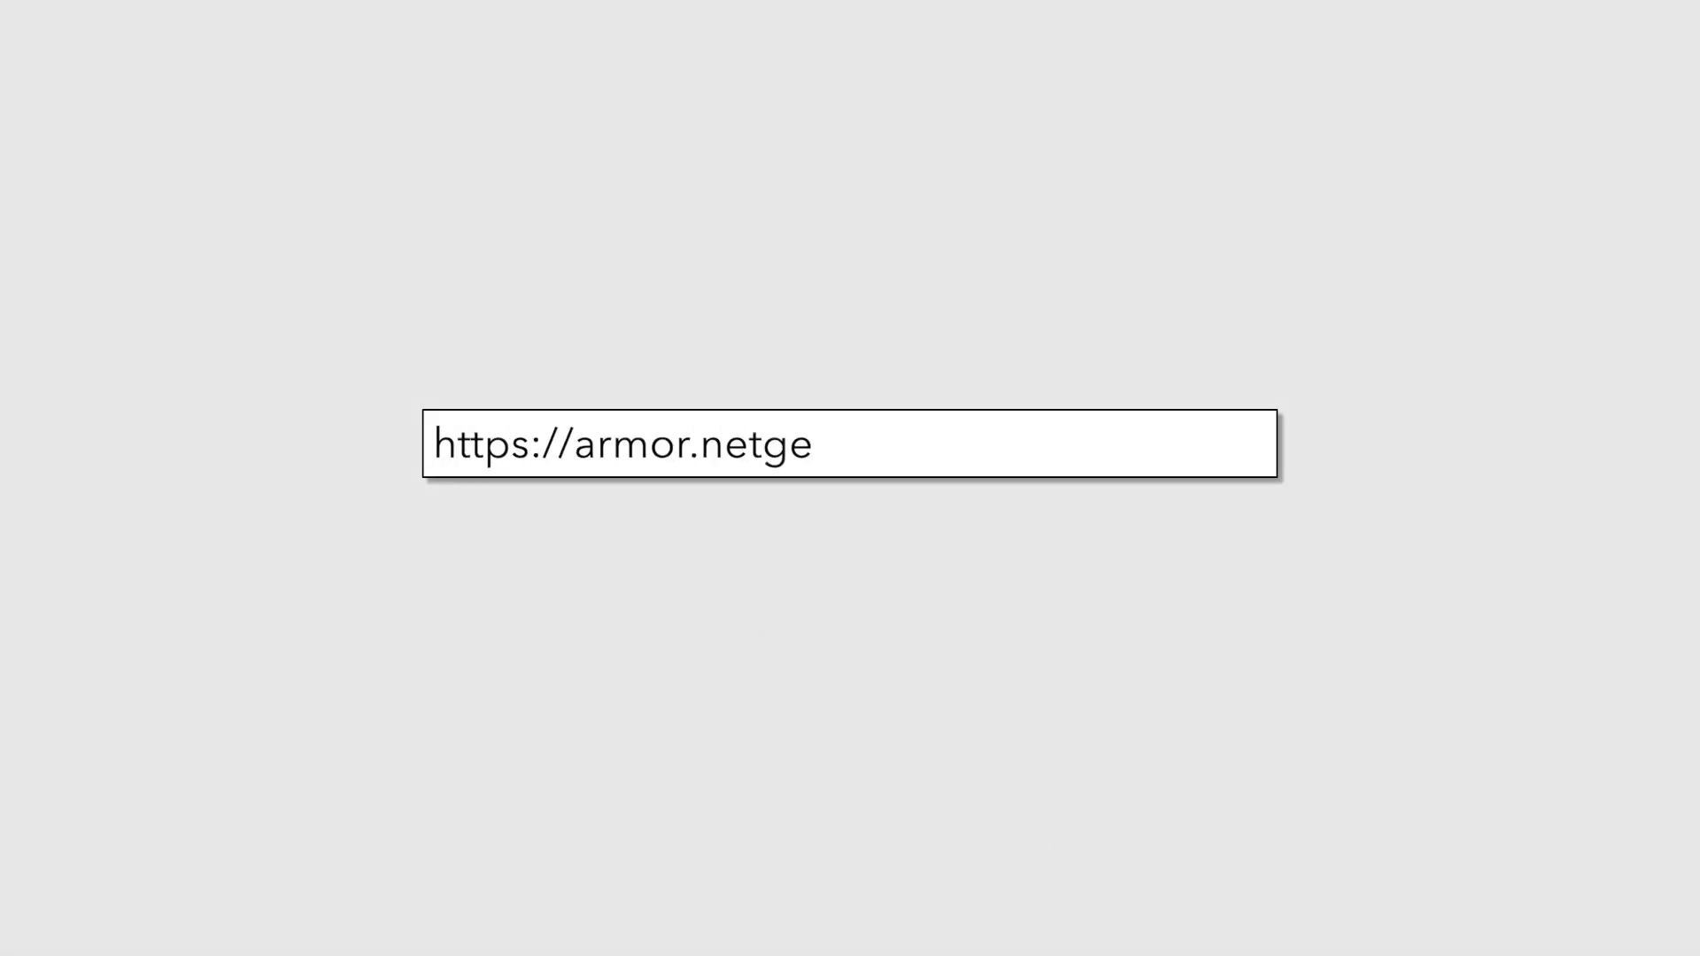
Sign in to the Armor portal with saved credentials and show Install NETGEAR Products options
key("Return")
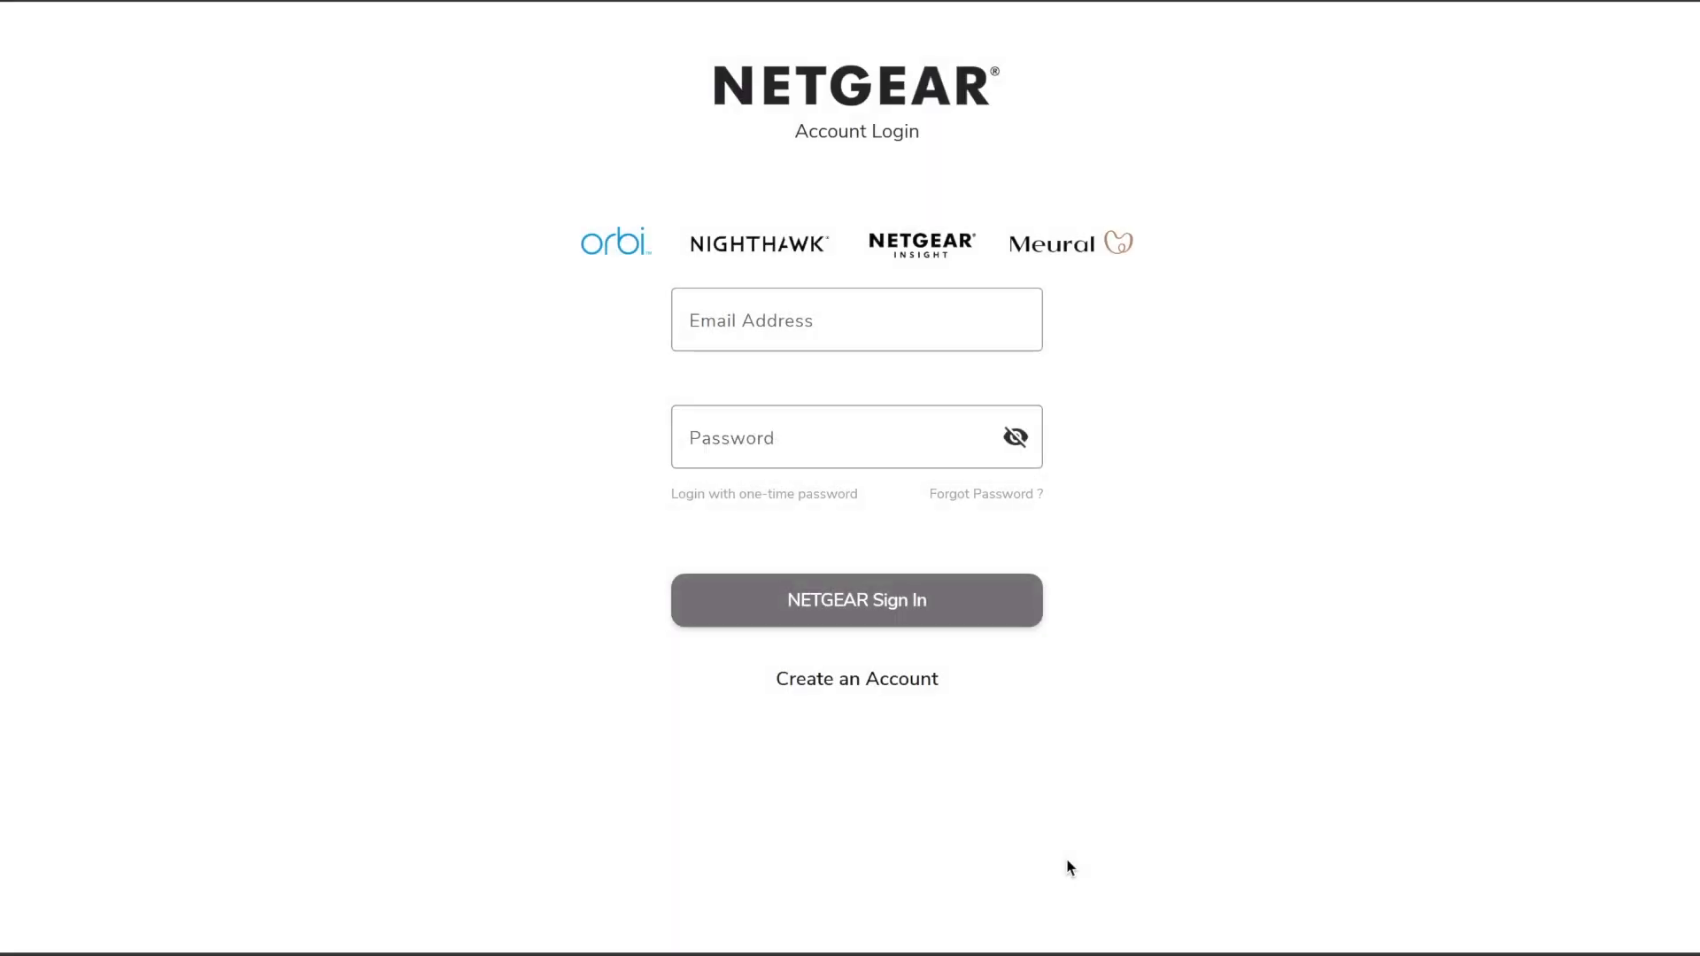
left_click(855, 600)
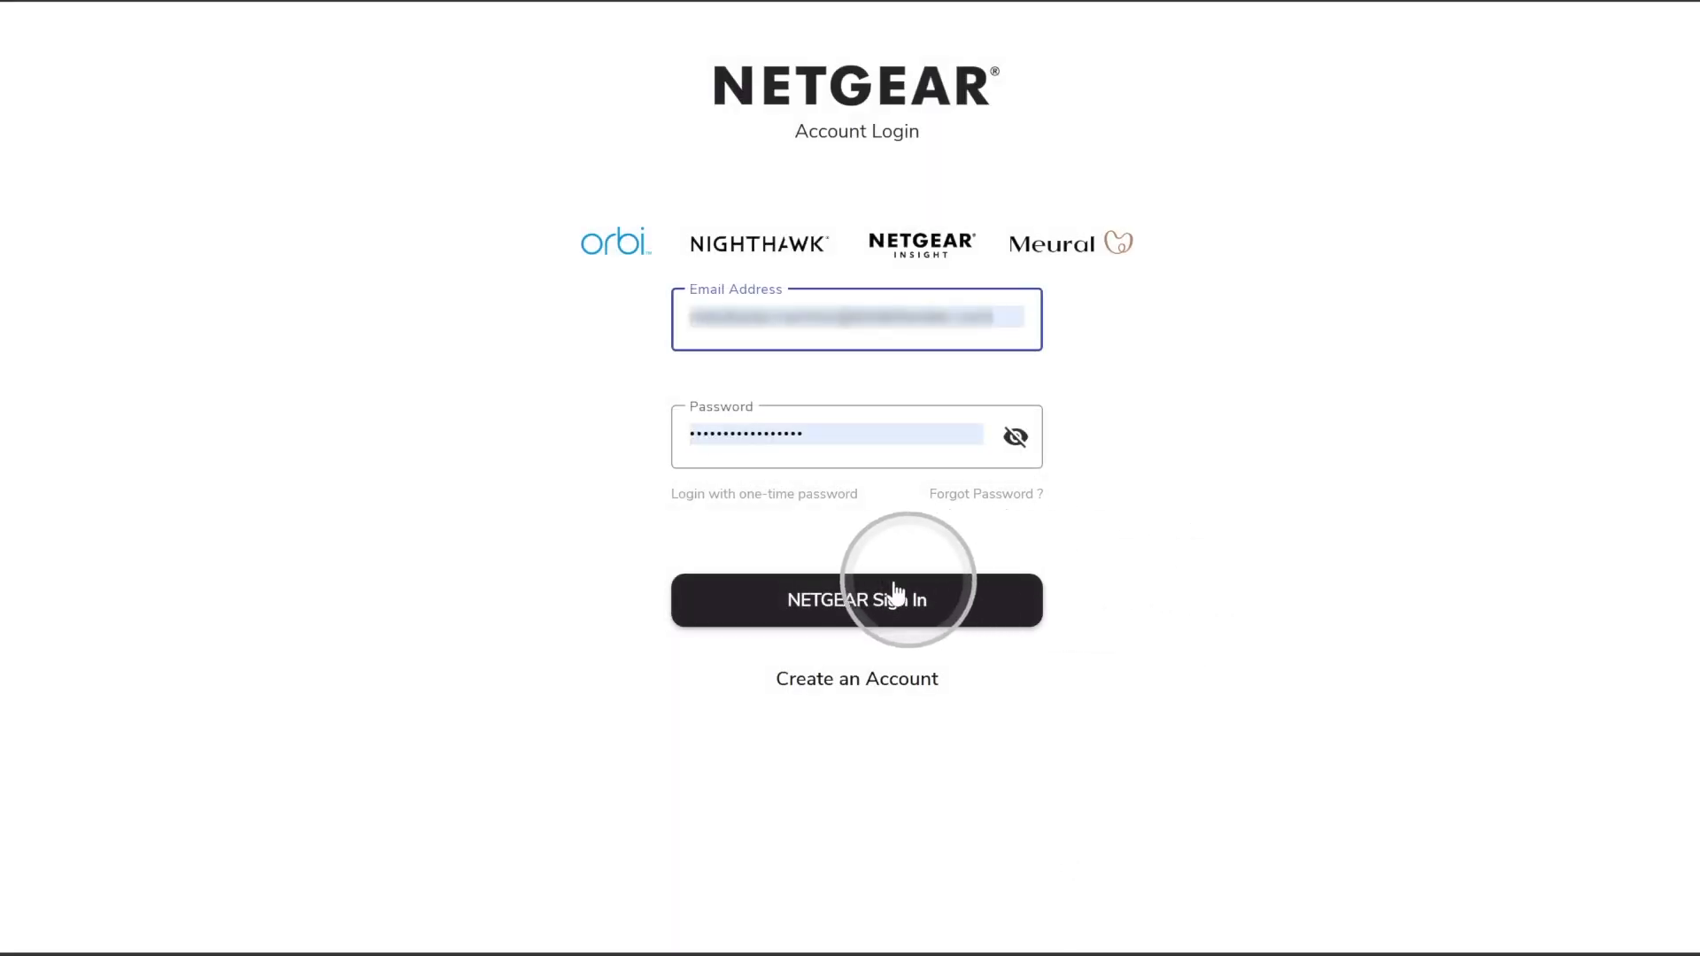
left_click(855, 600)
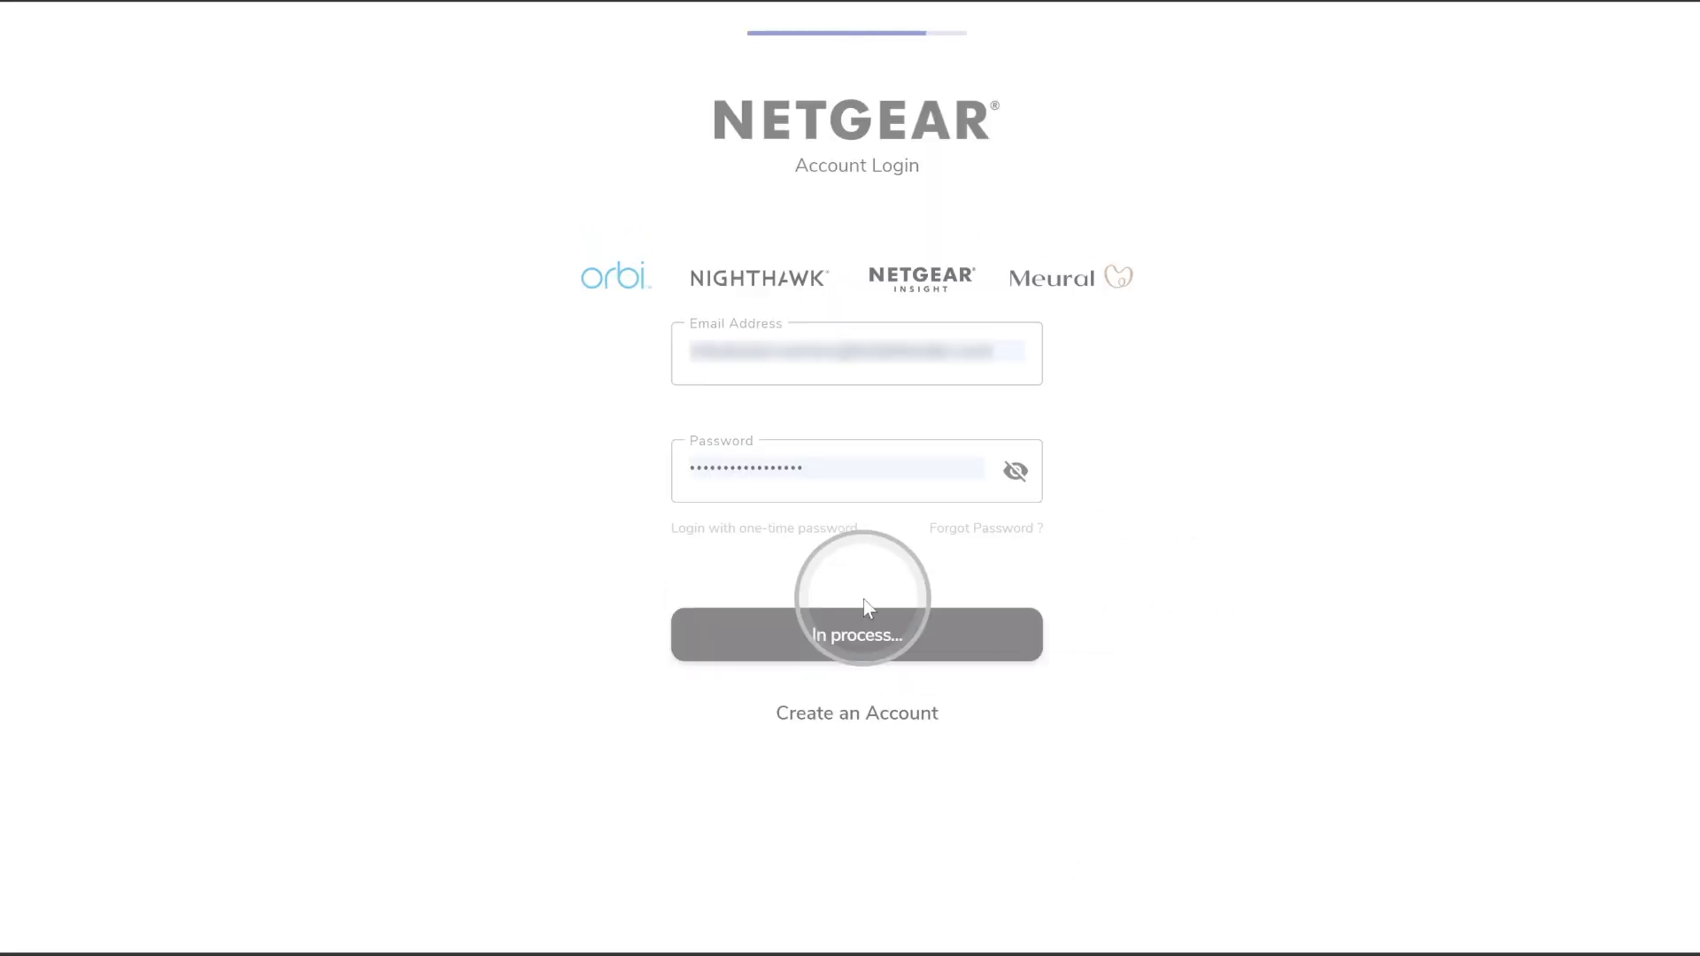
left_click(856, 634)
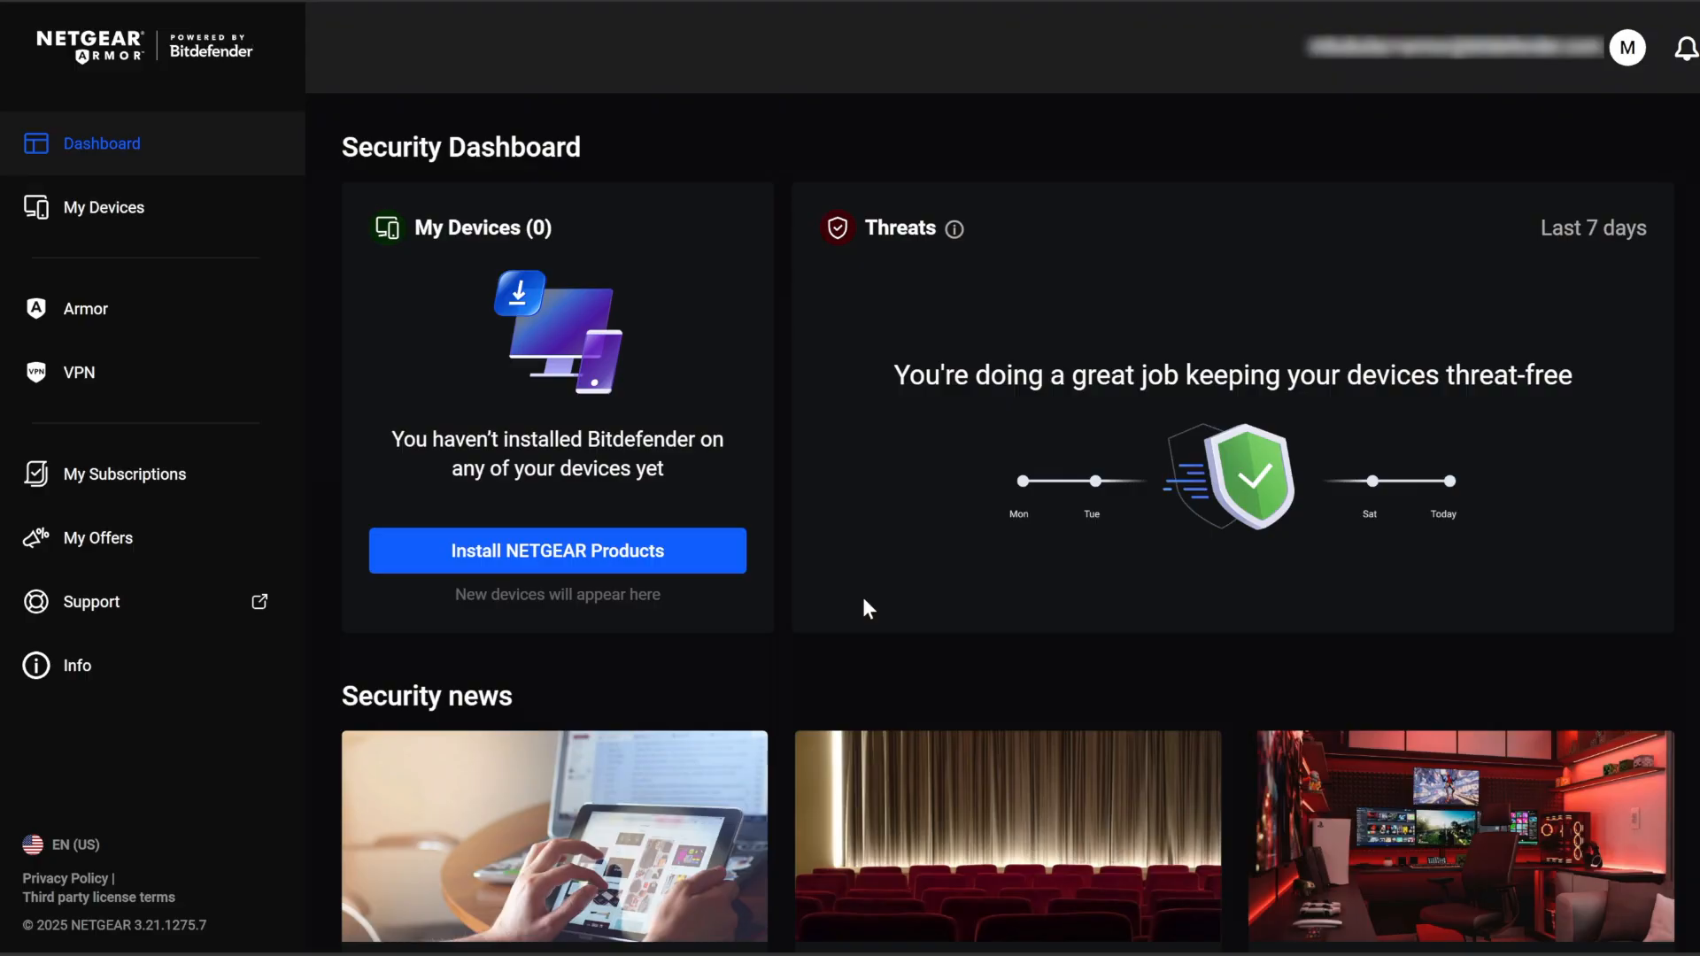
left_click(792, 613)
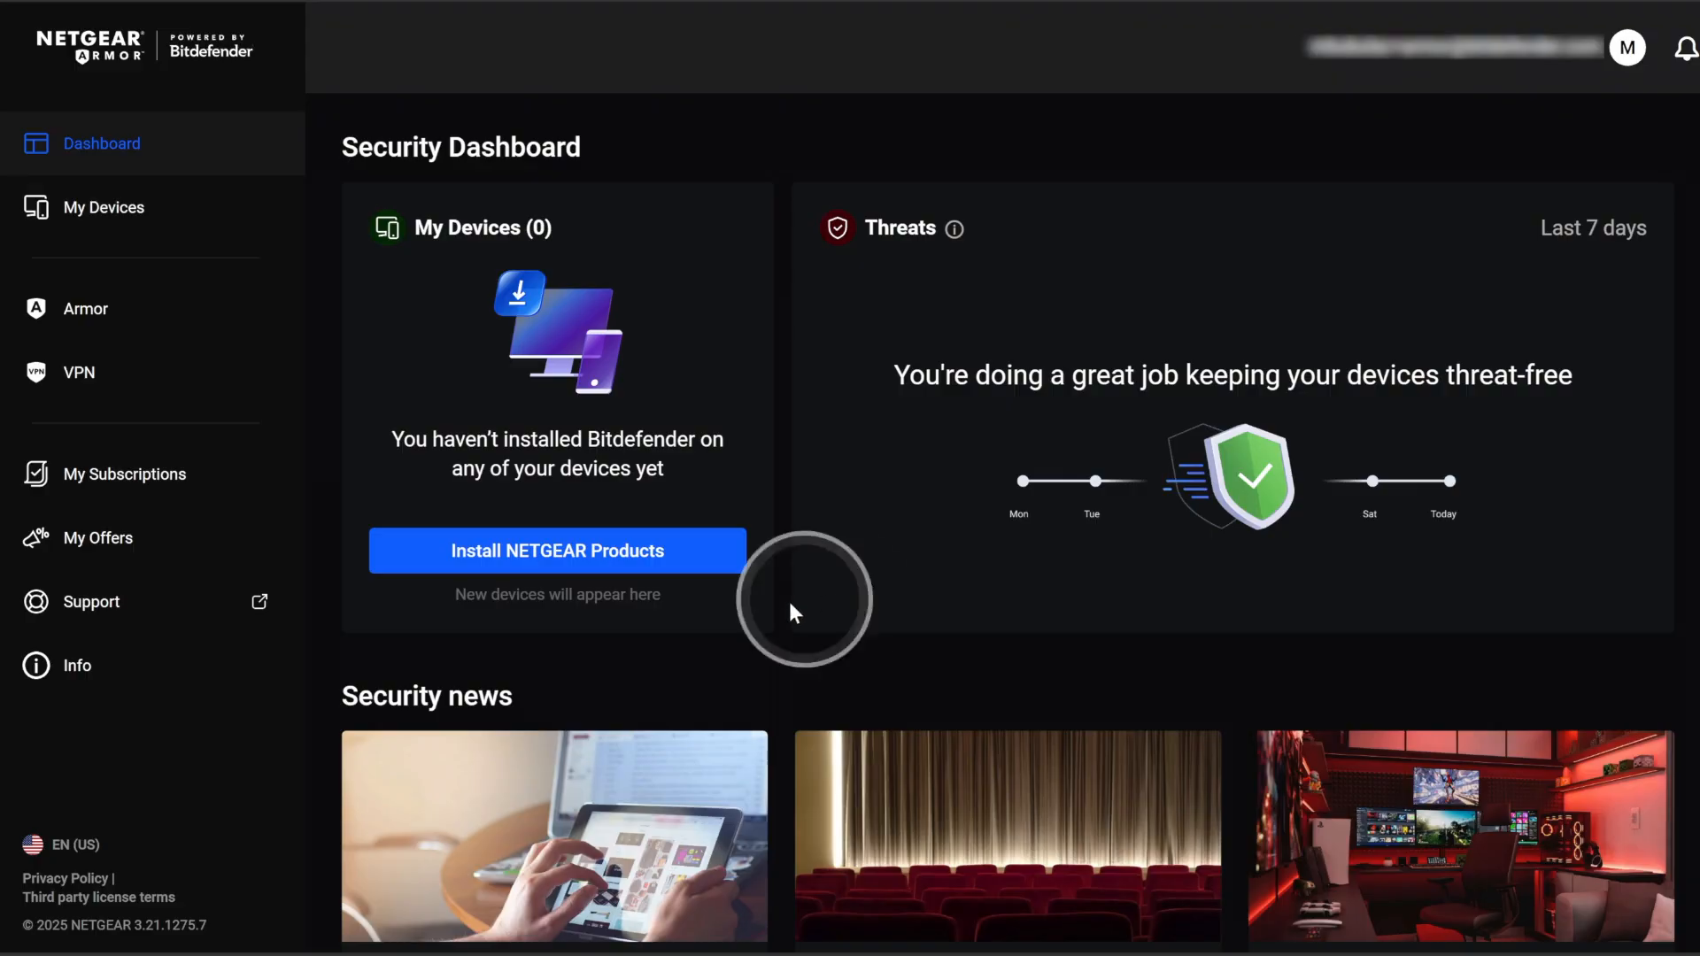
left_click(556, 550)
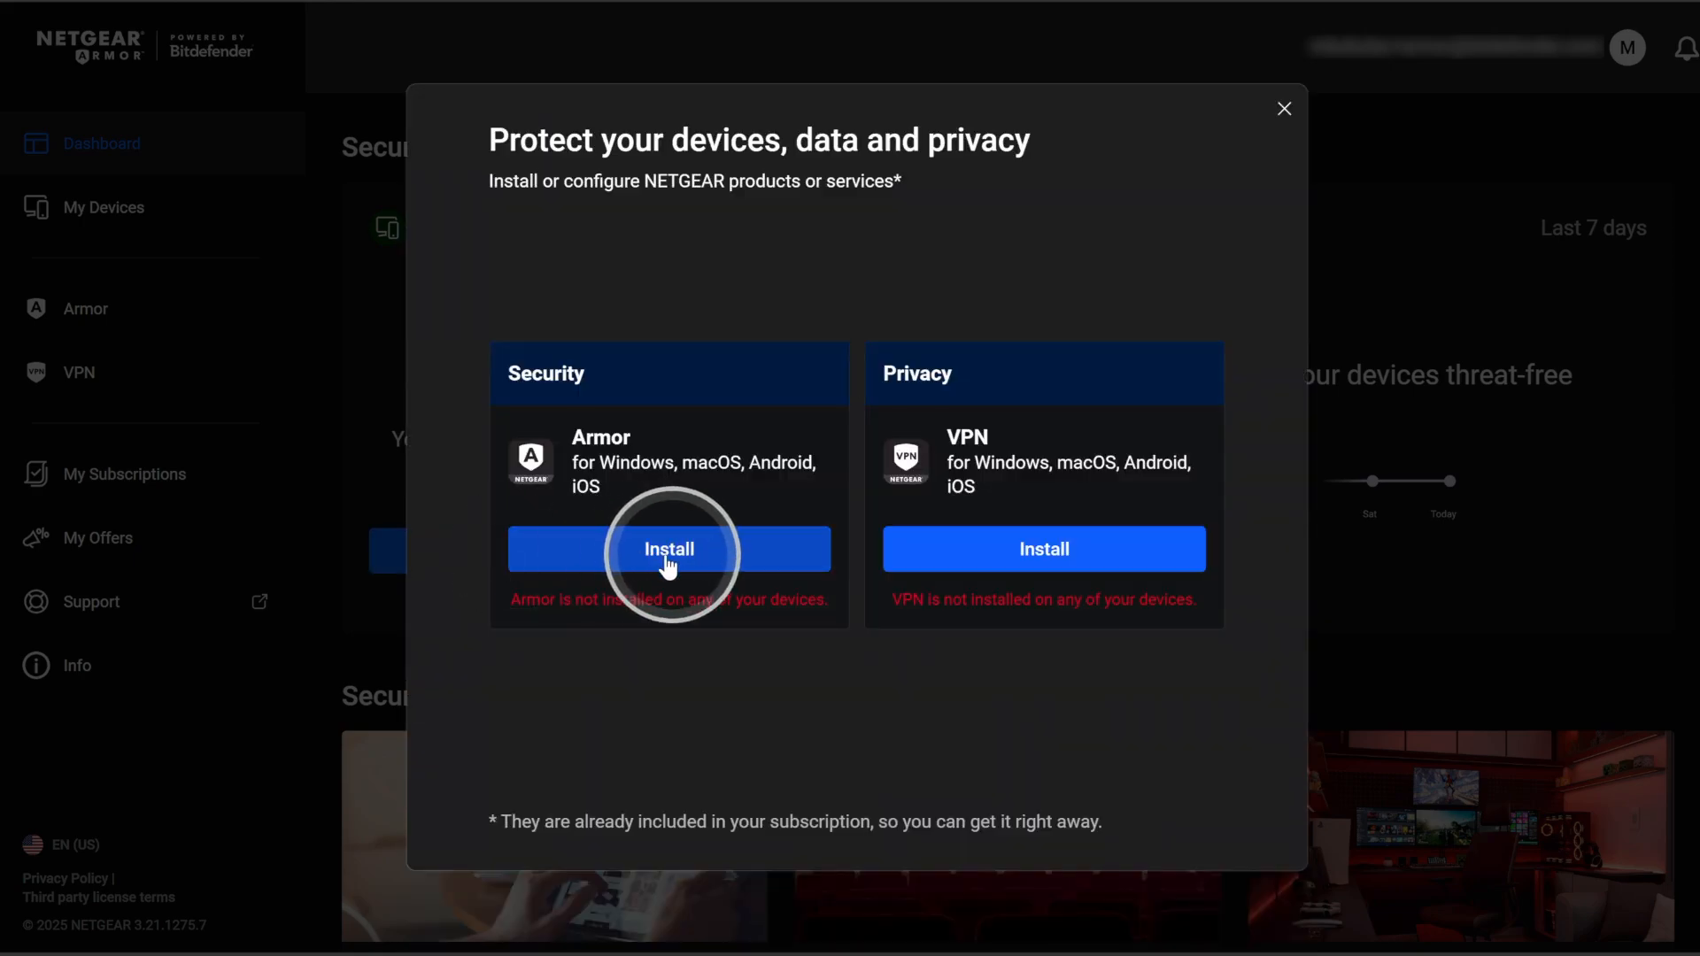
Download the Armor for Windows installer to this device and show the downloads list
left_click(668, 549)
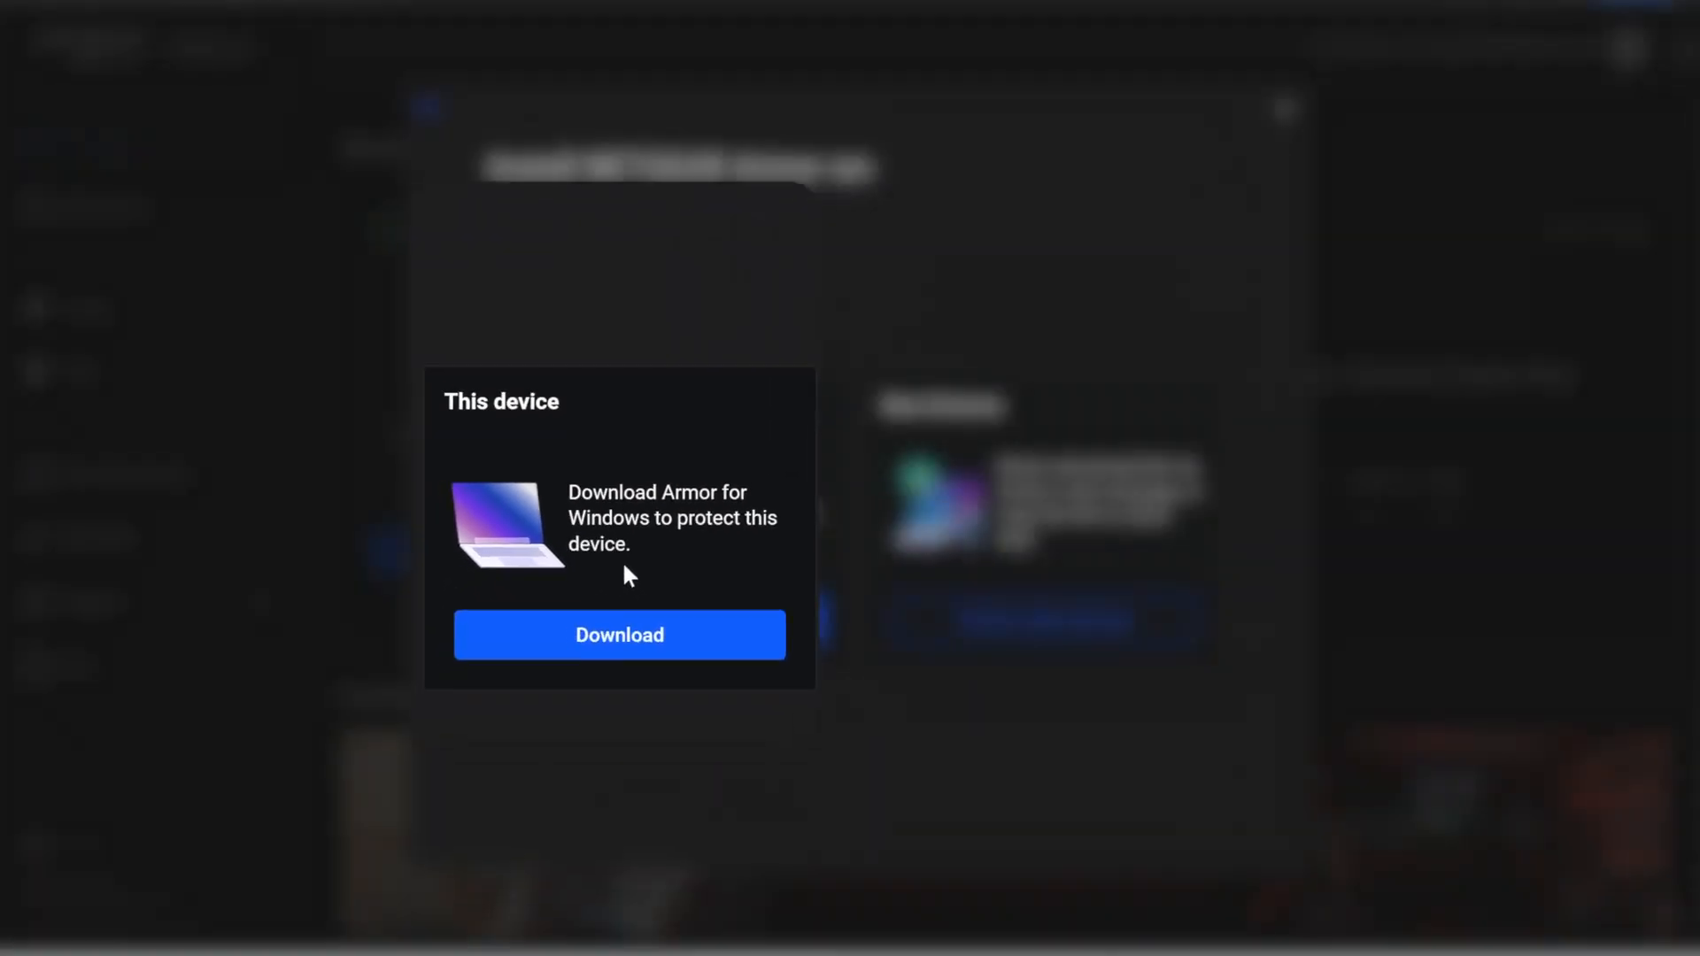
left_click(667, 619)
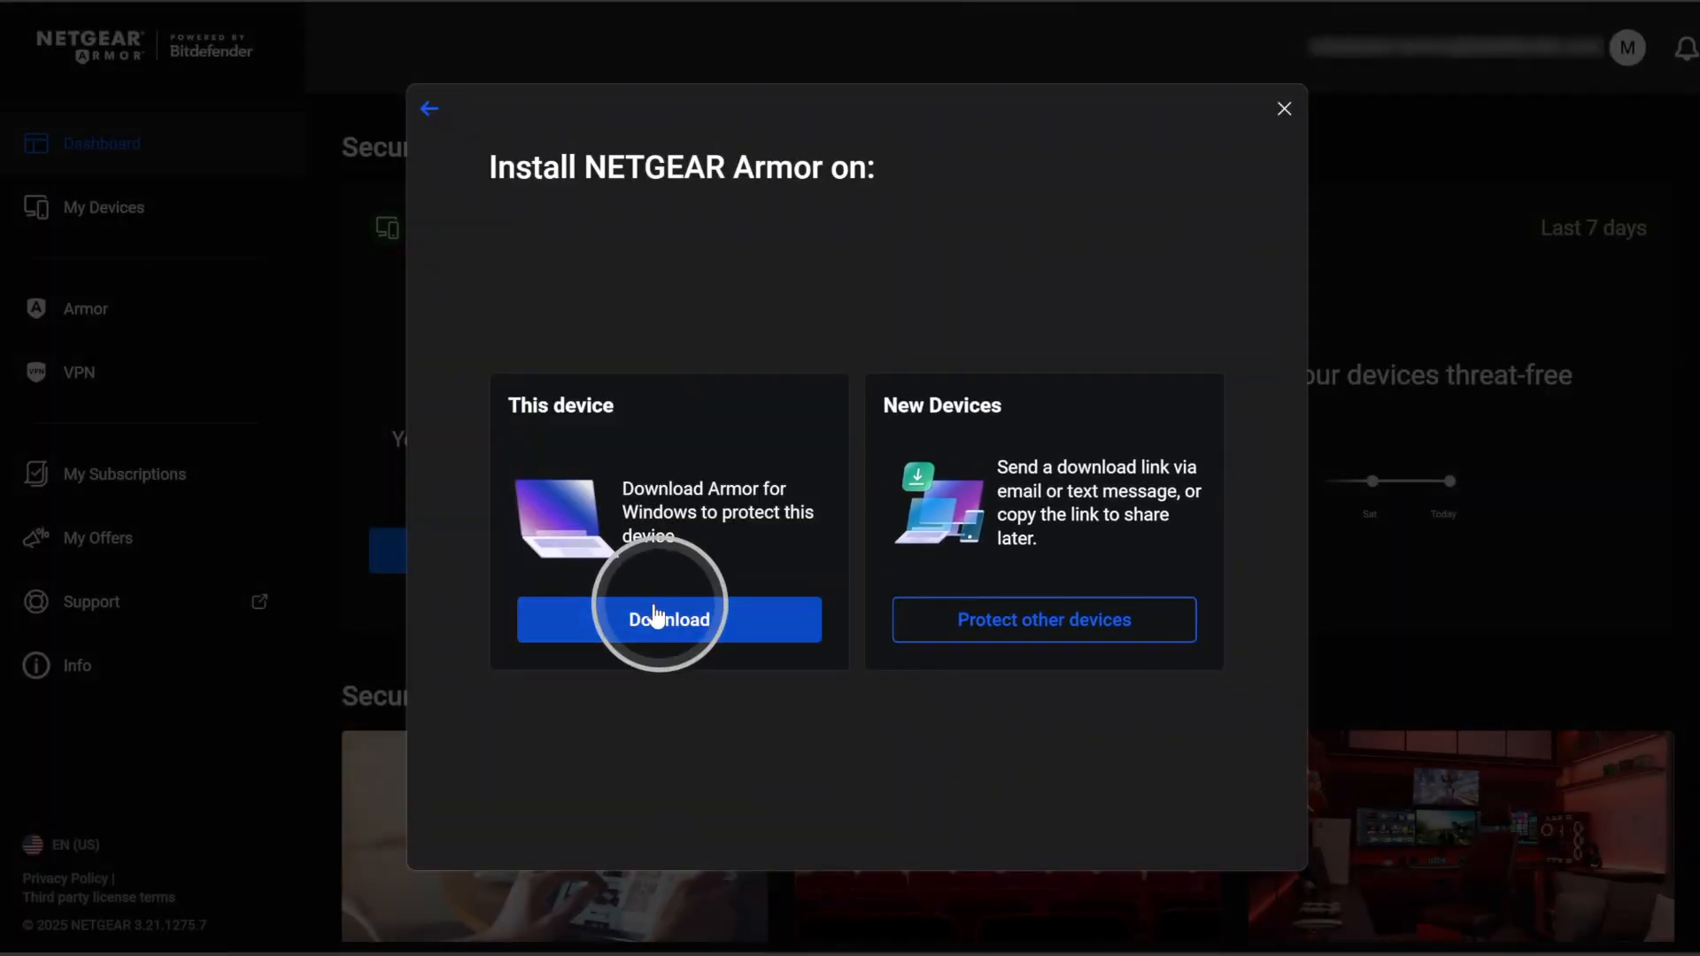
left_click(669, 619)
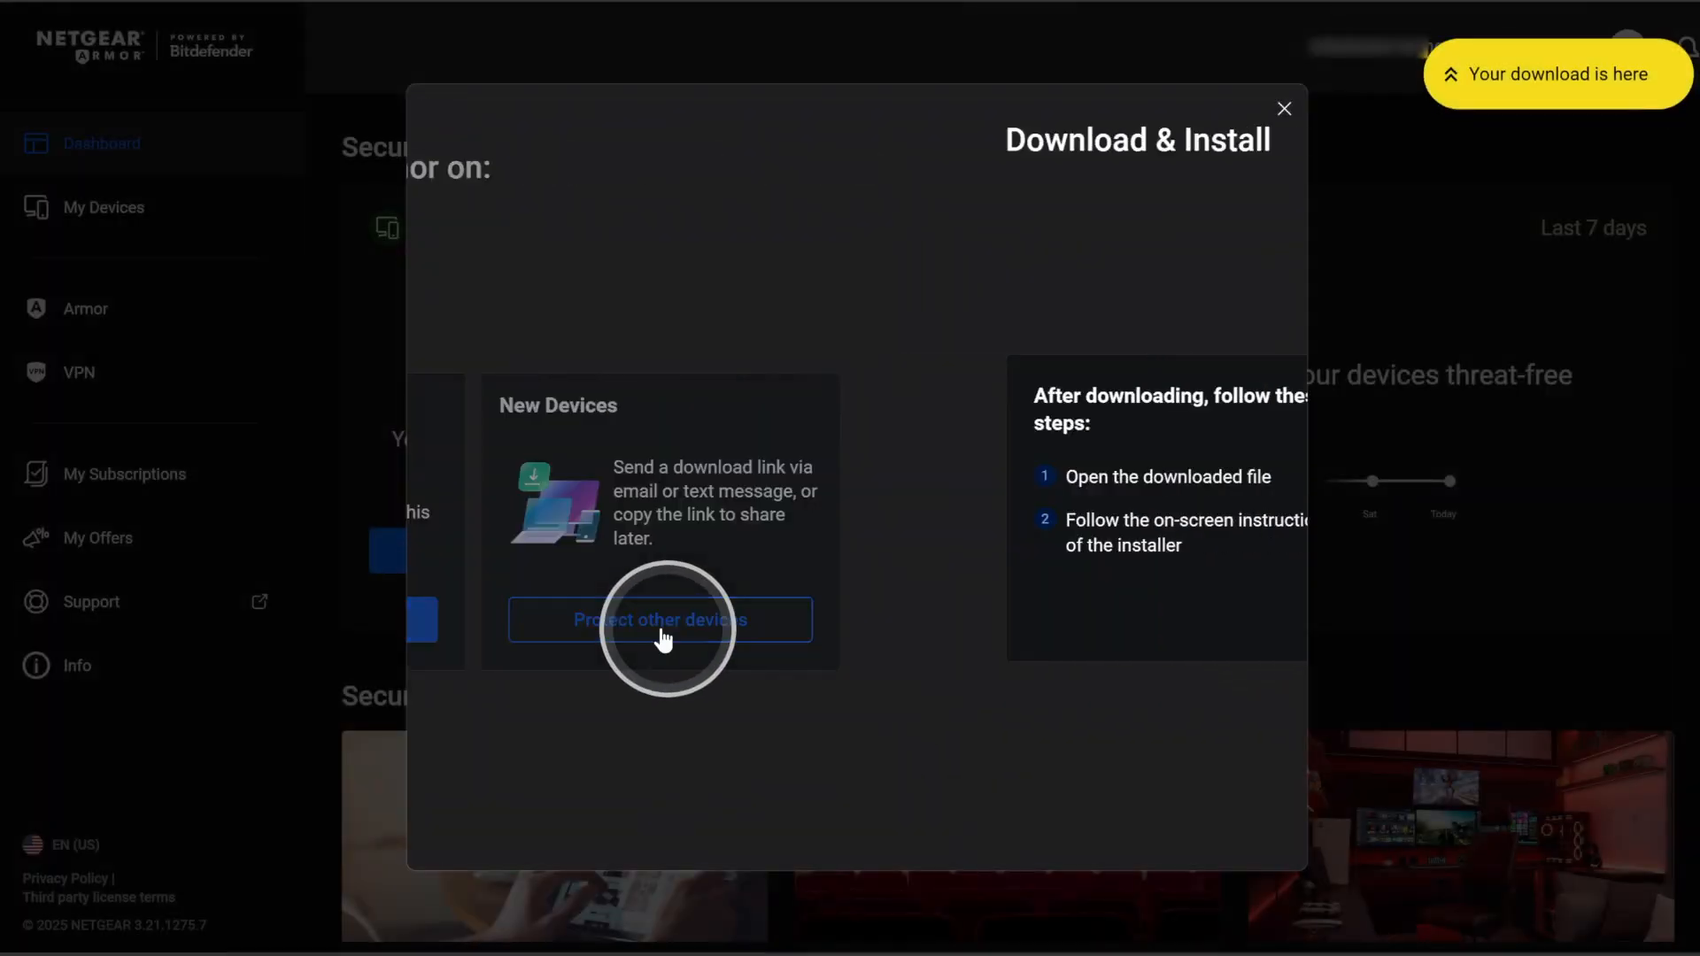
left_click(658, 619)
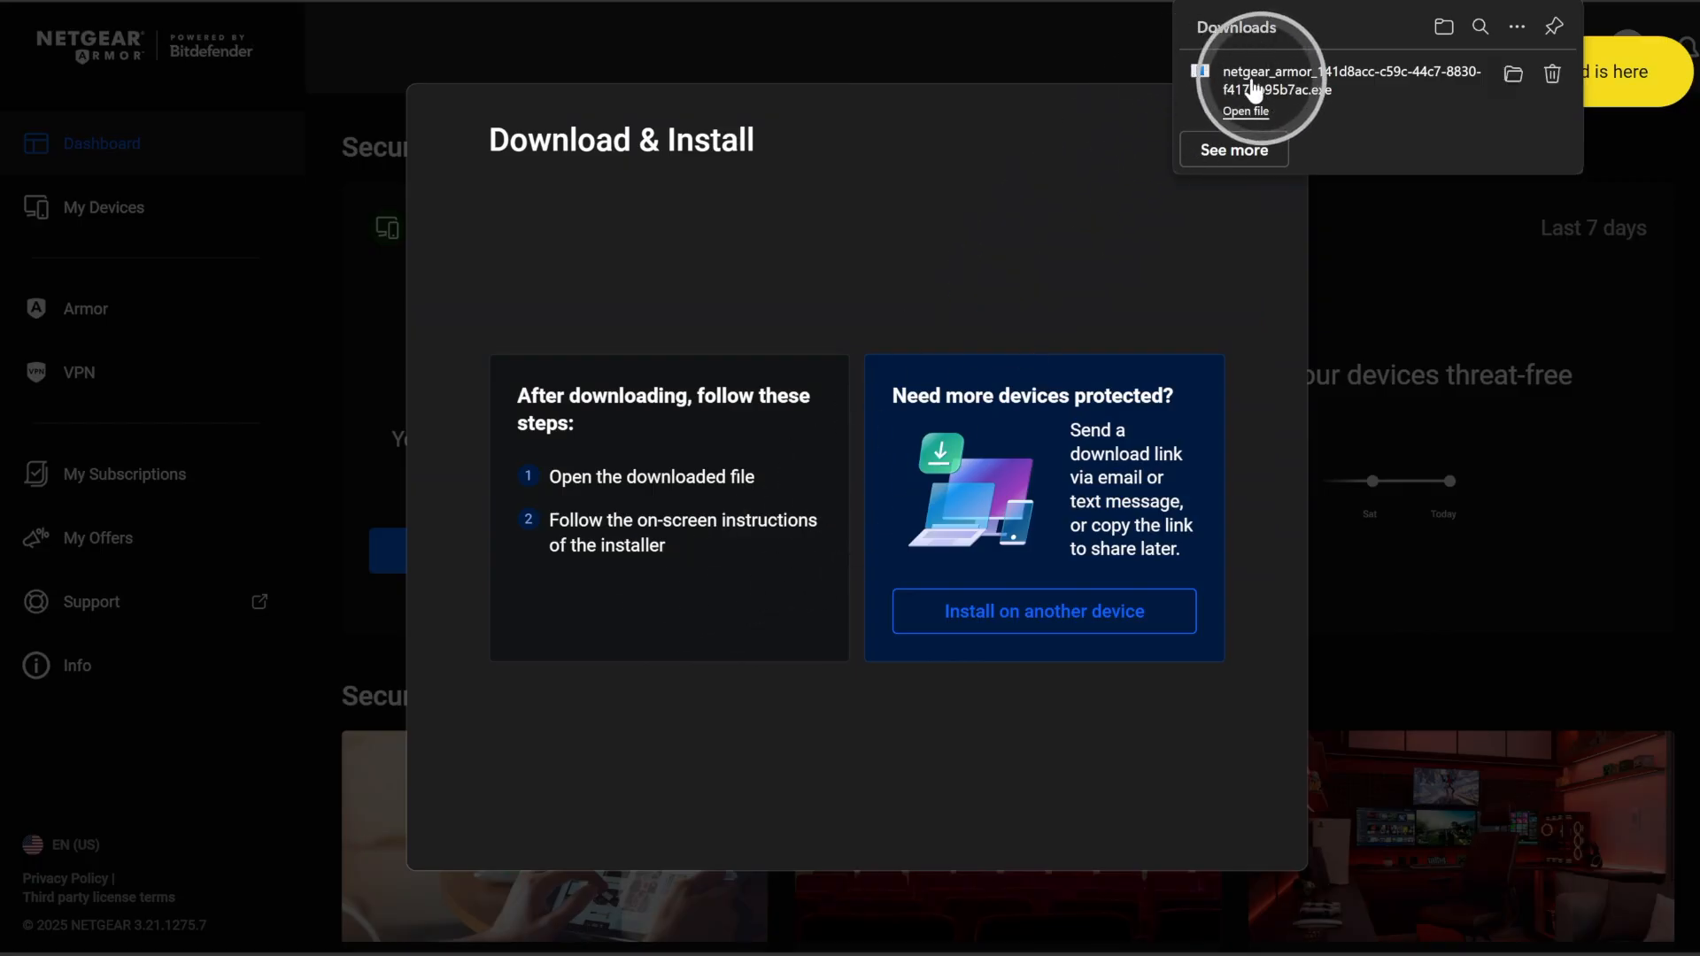
Run the downloaded Armor installer and approve the User Account Control prompt
left_click(1245, 111)
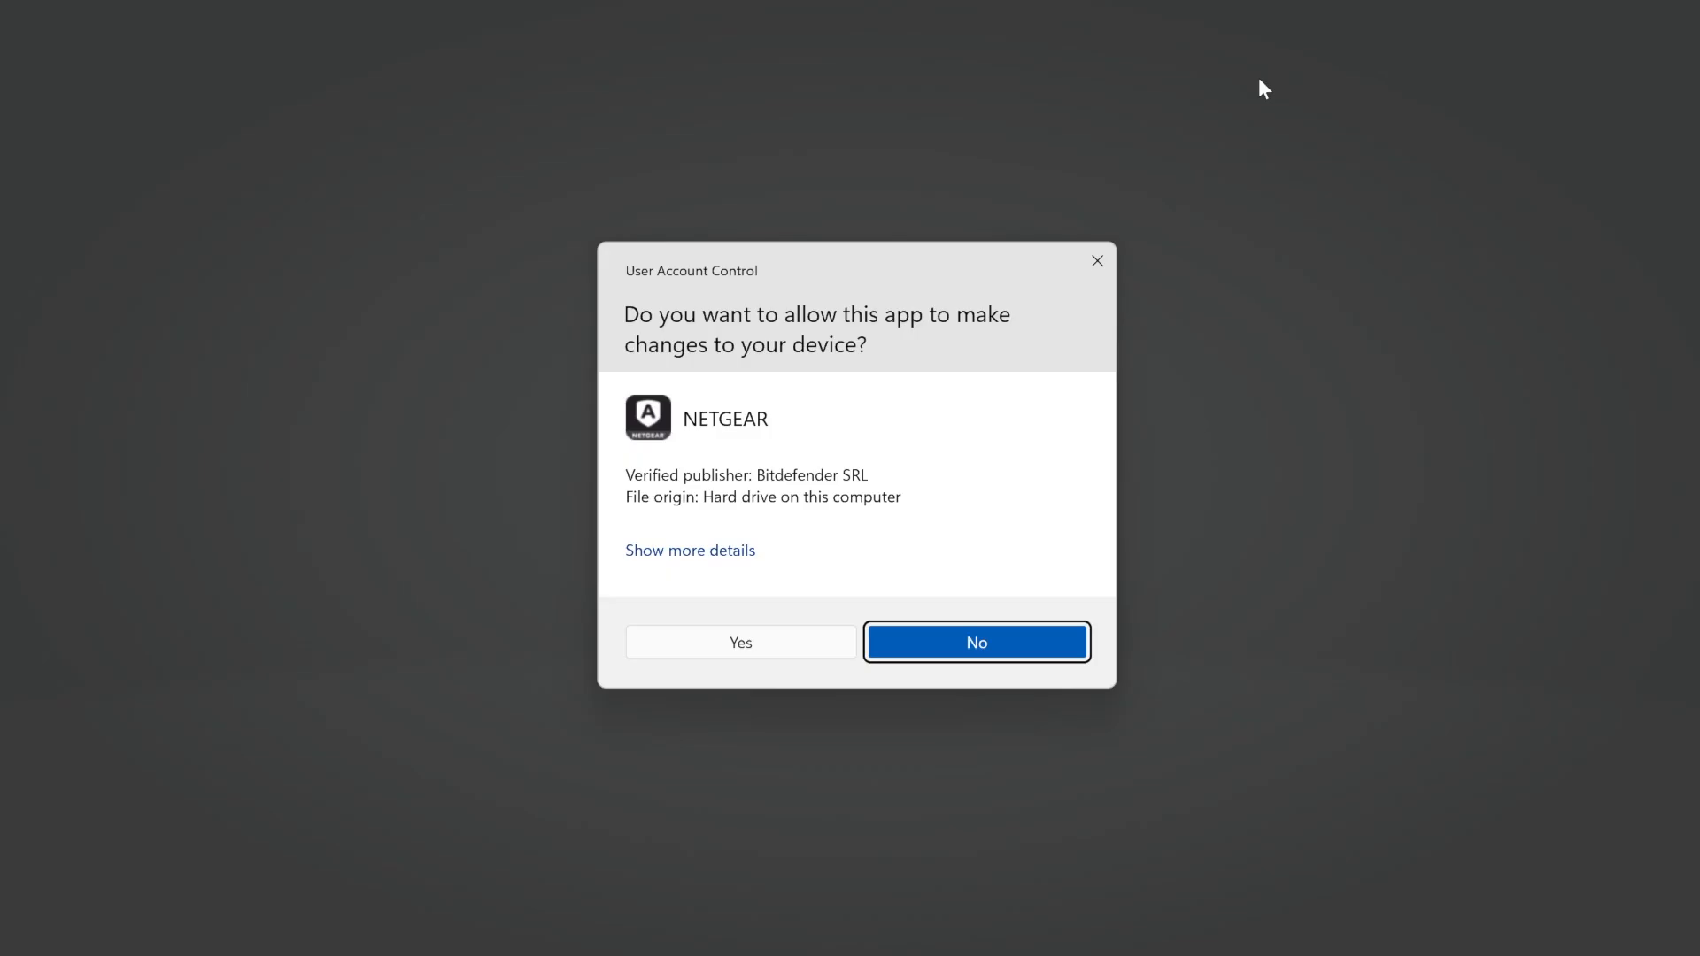
left_click(759, 824)
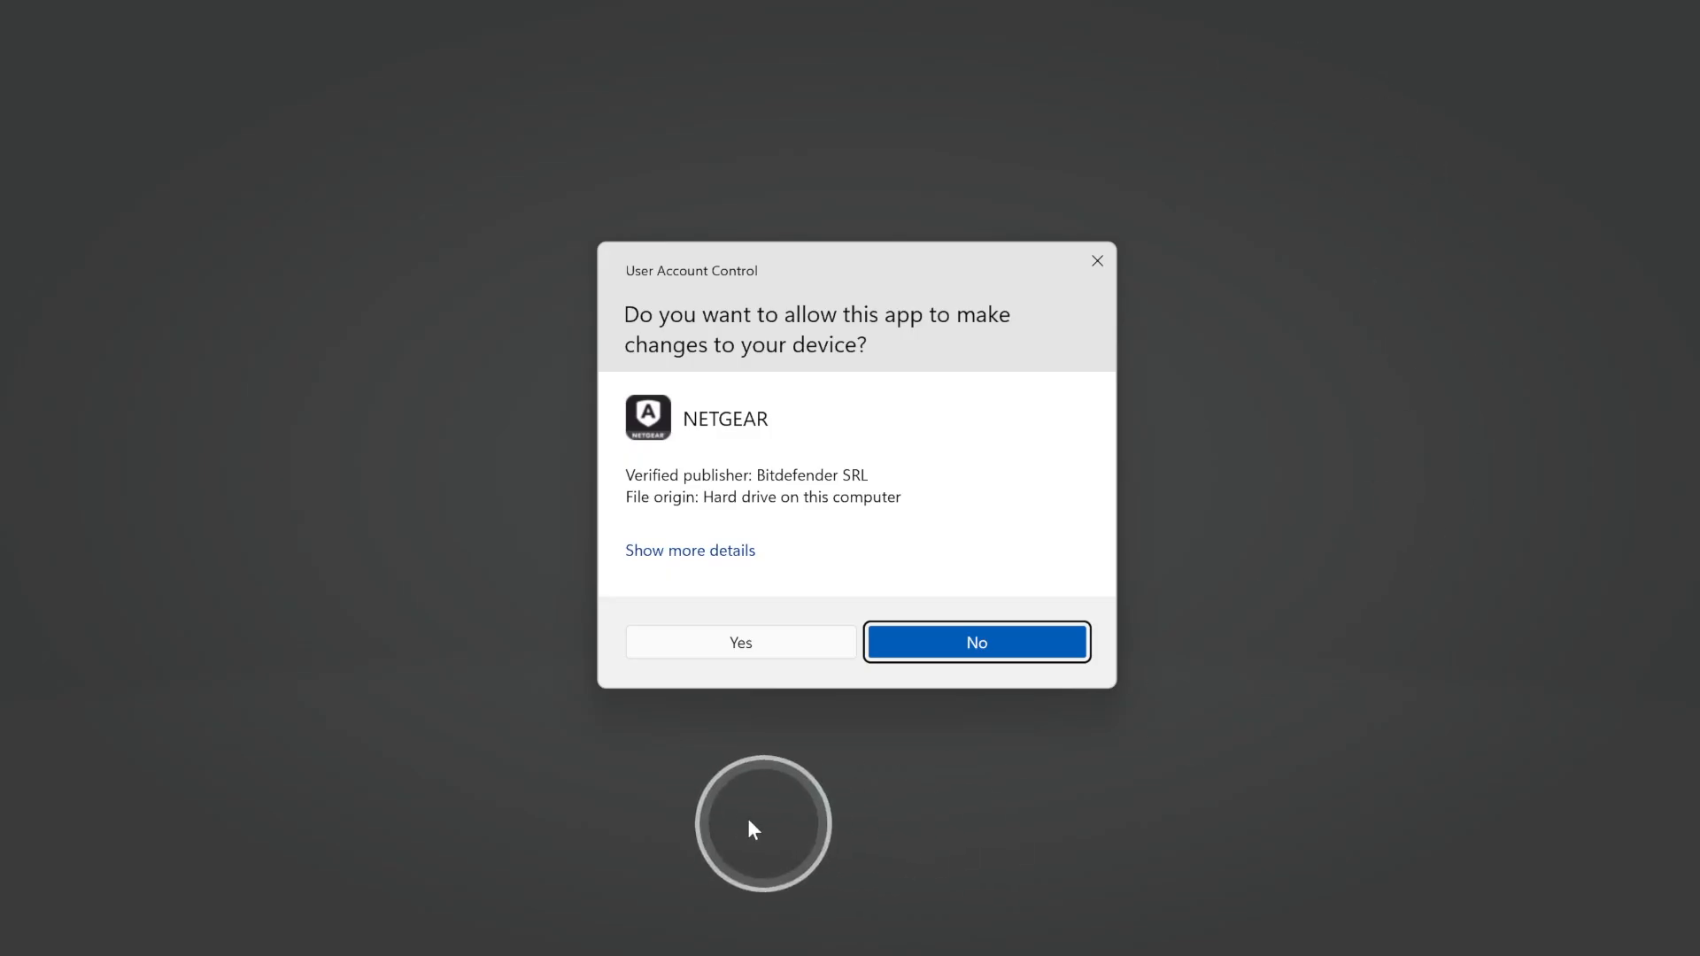
left_click(739, 642)
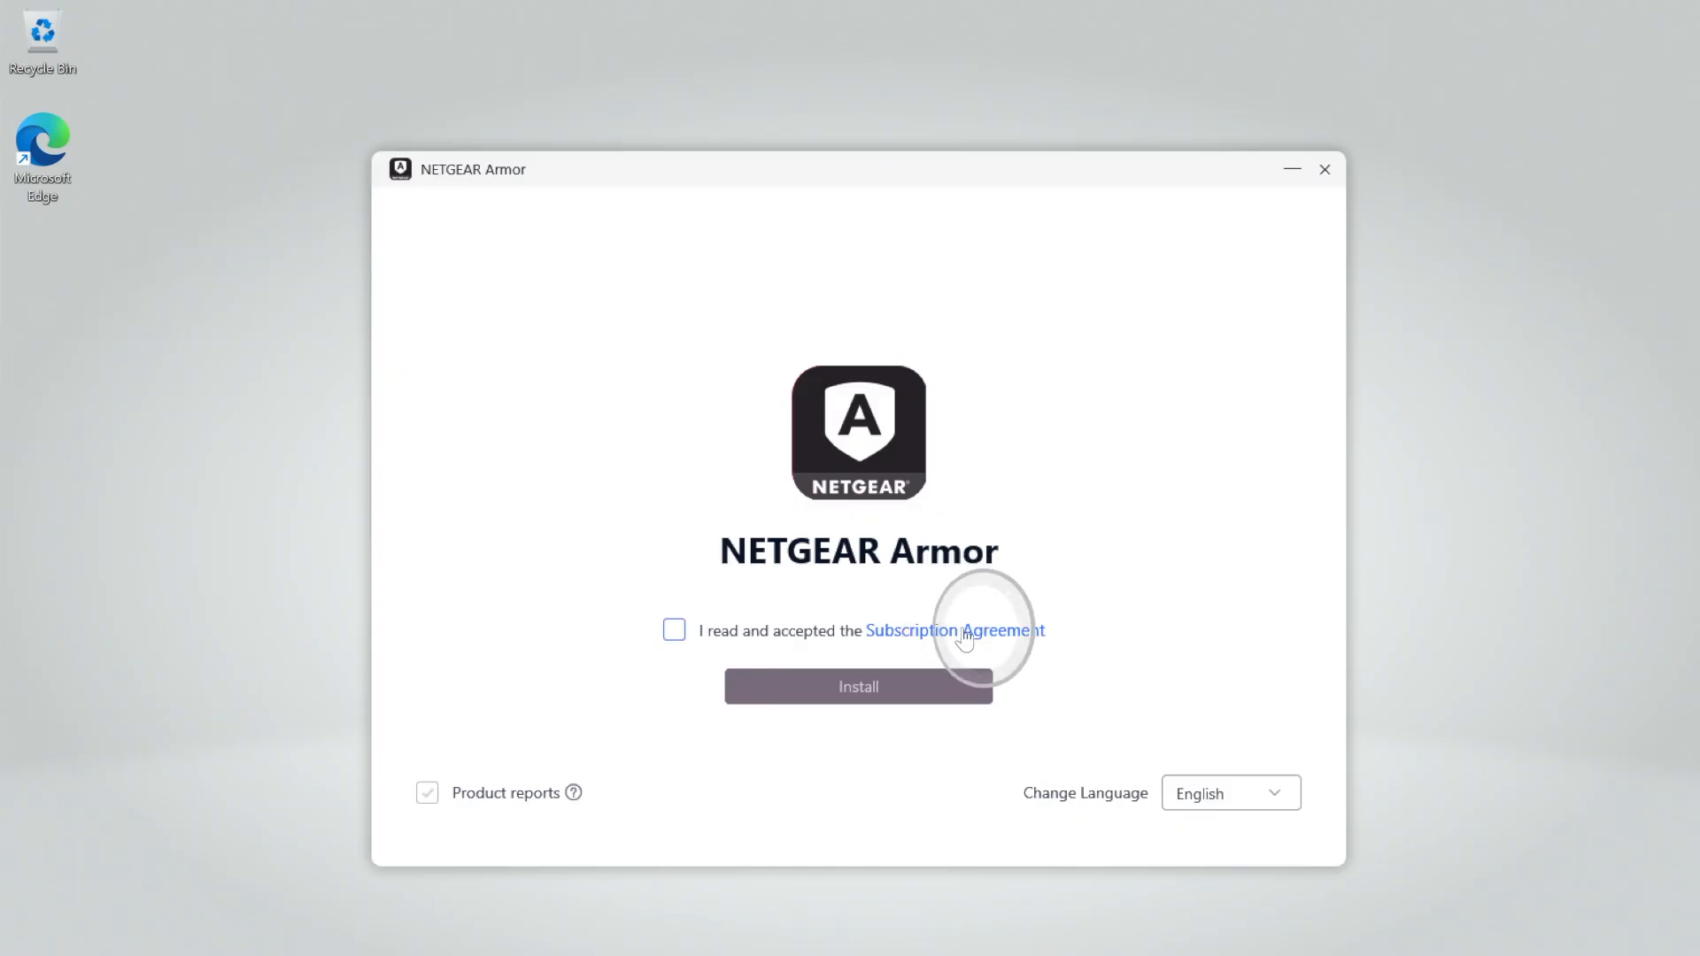
Accept the Subscription Agreement and install NETGEAR Armor
left_click(953, 629)
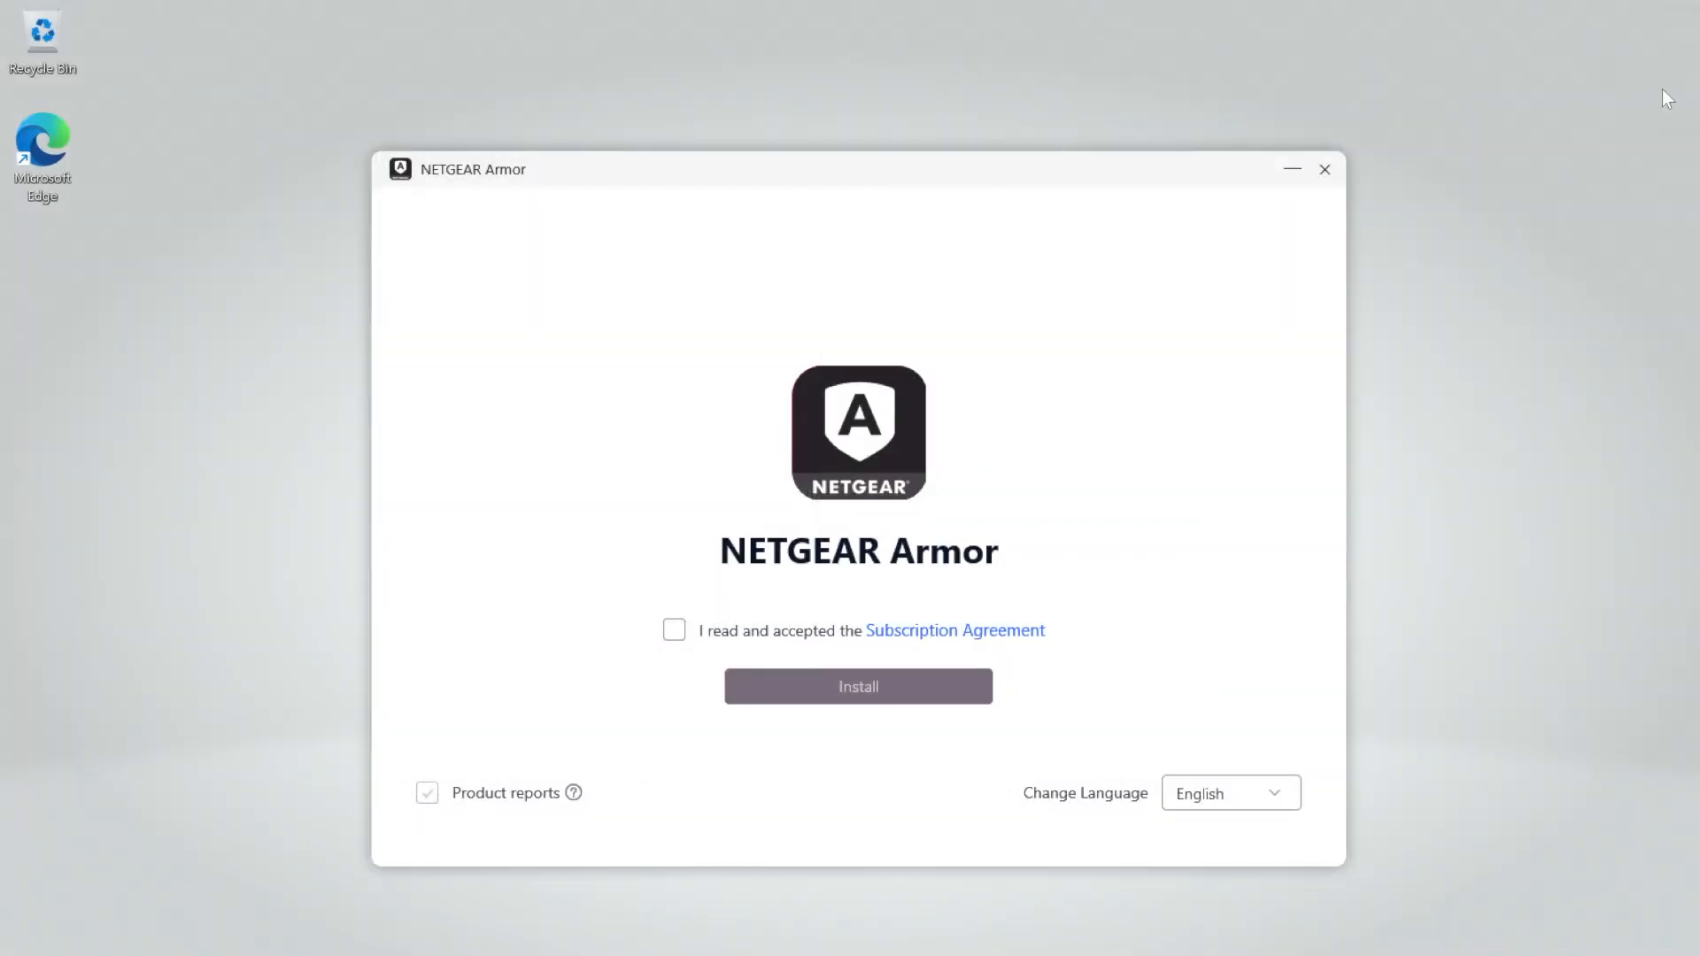
left_click(673, 630)
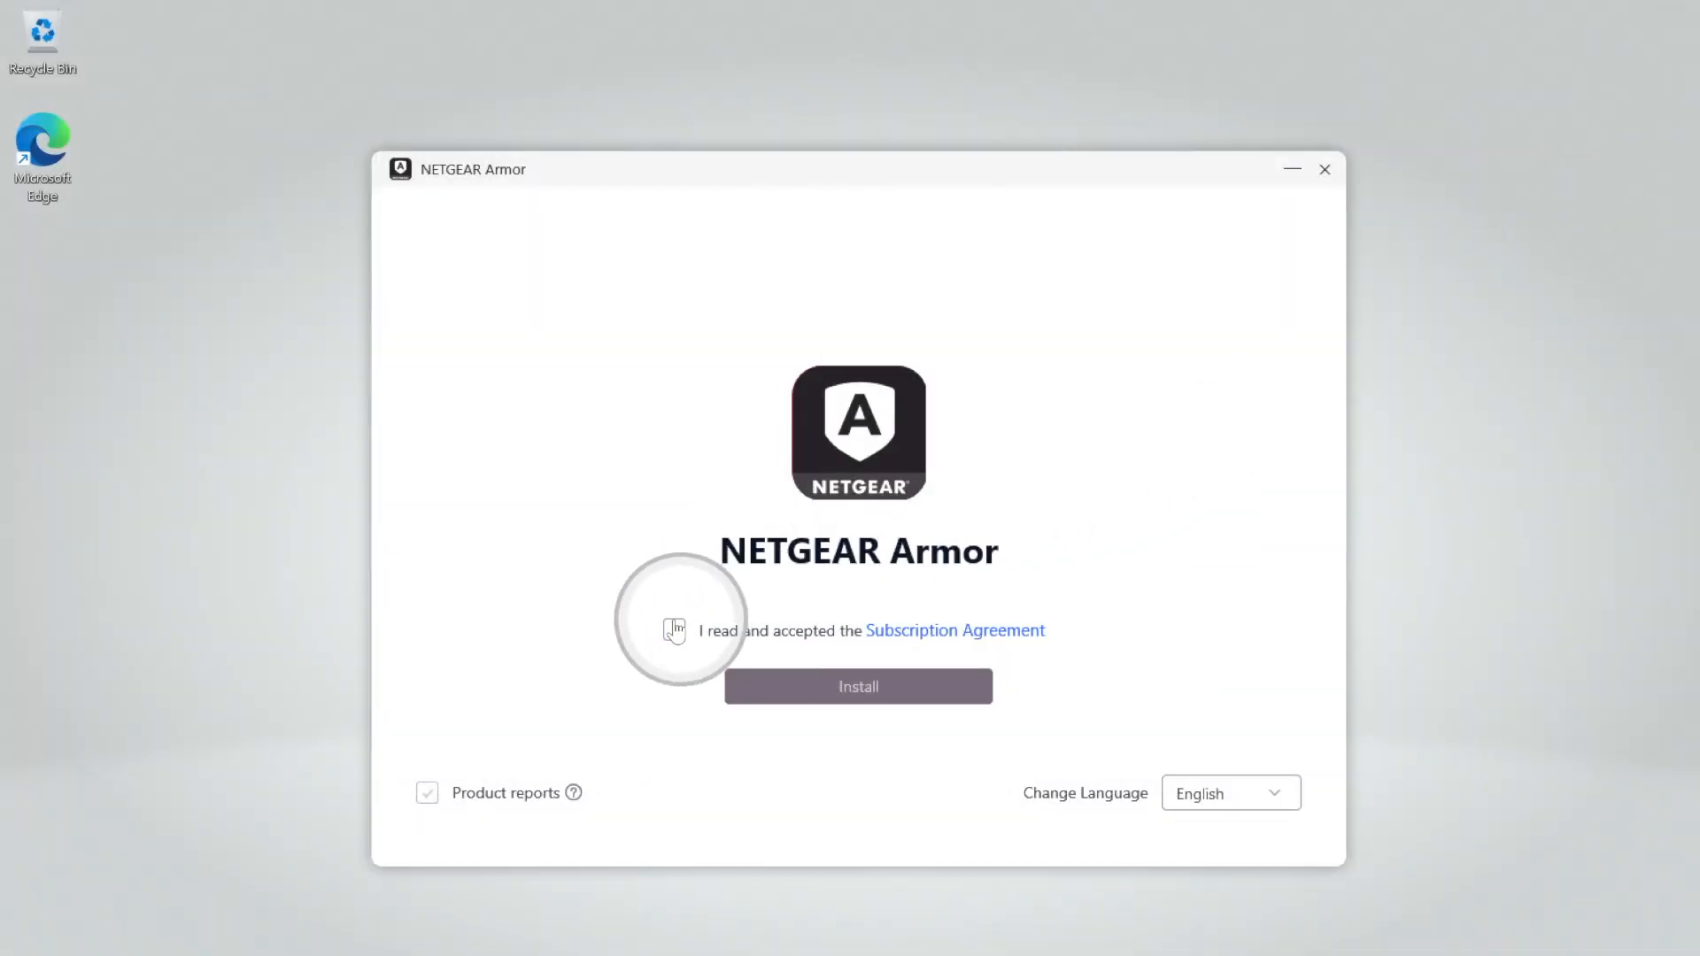
left_click(674, 629)
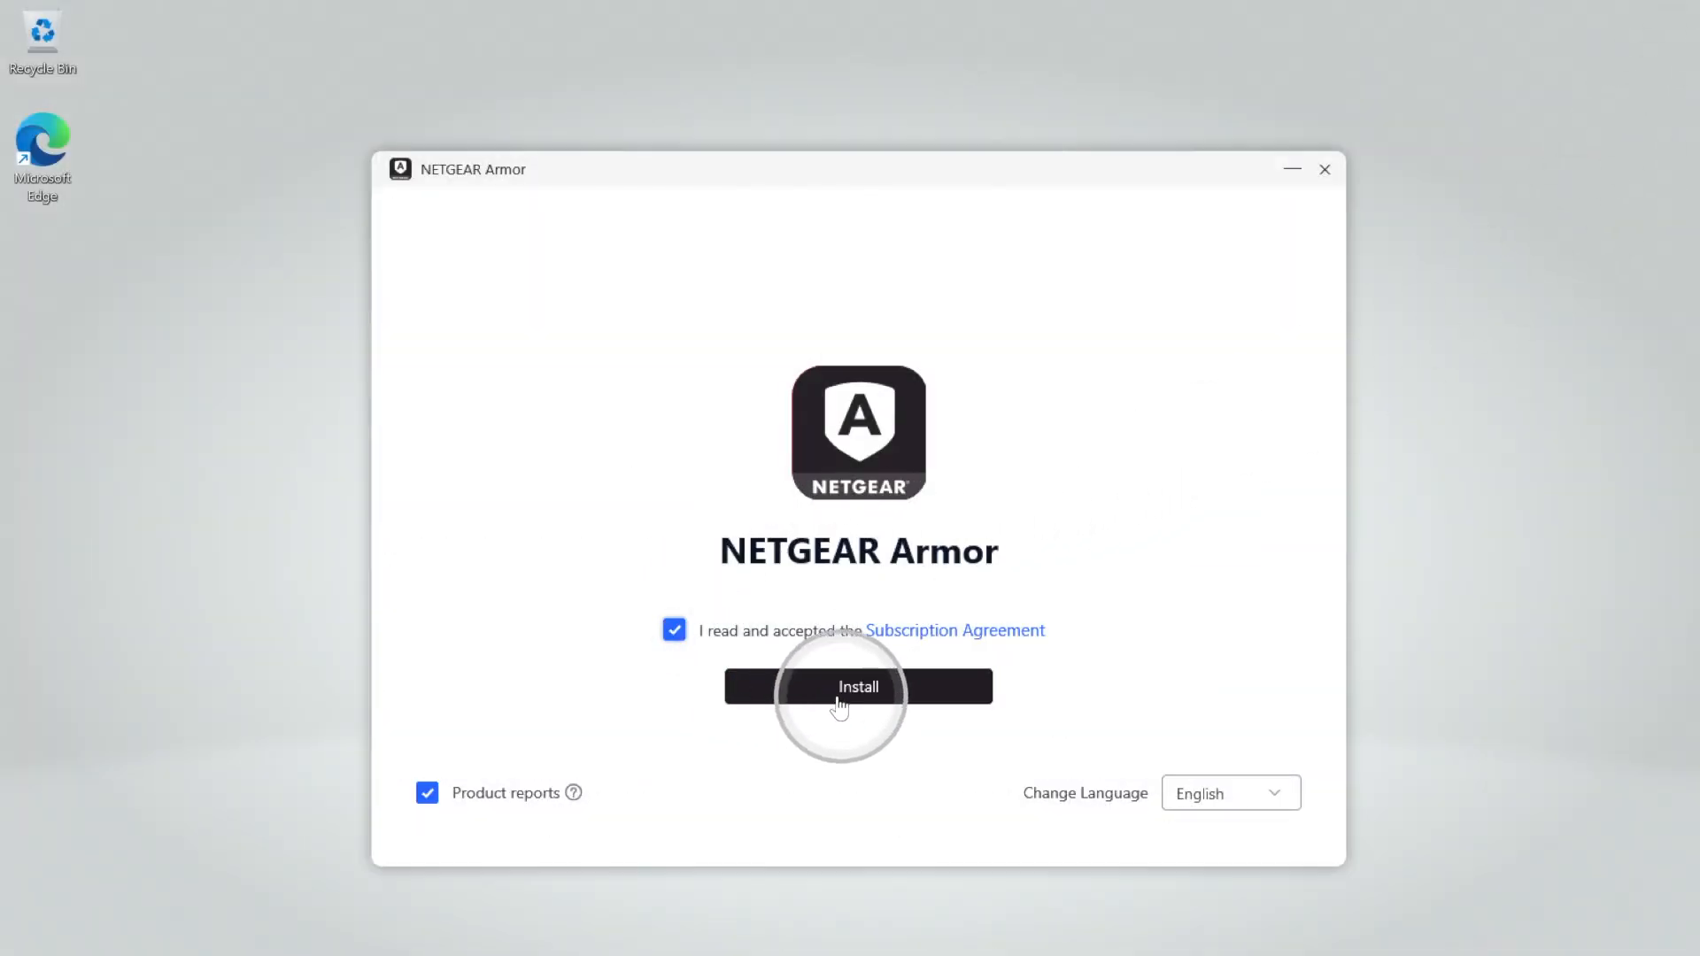
left_click(858, 686)
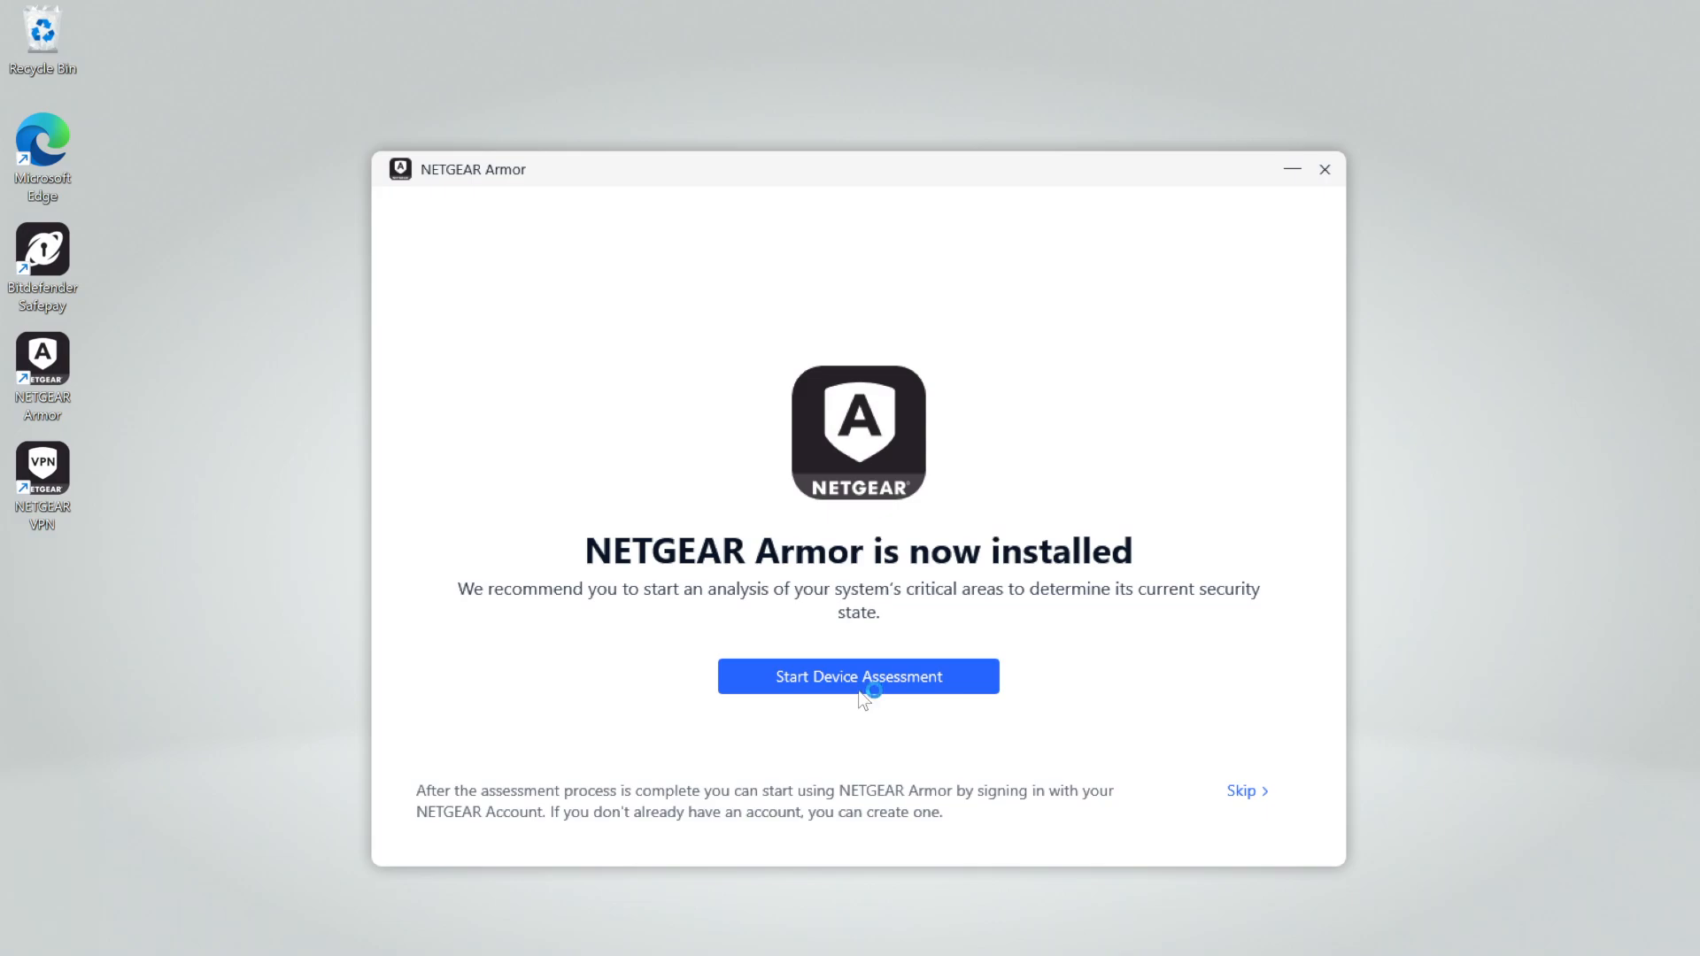
mouse_move(864, 709)
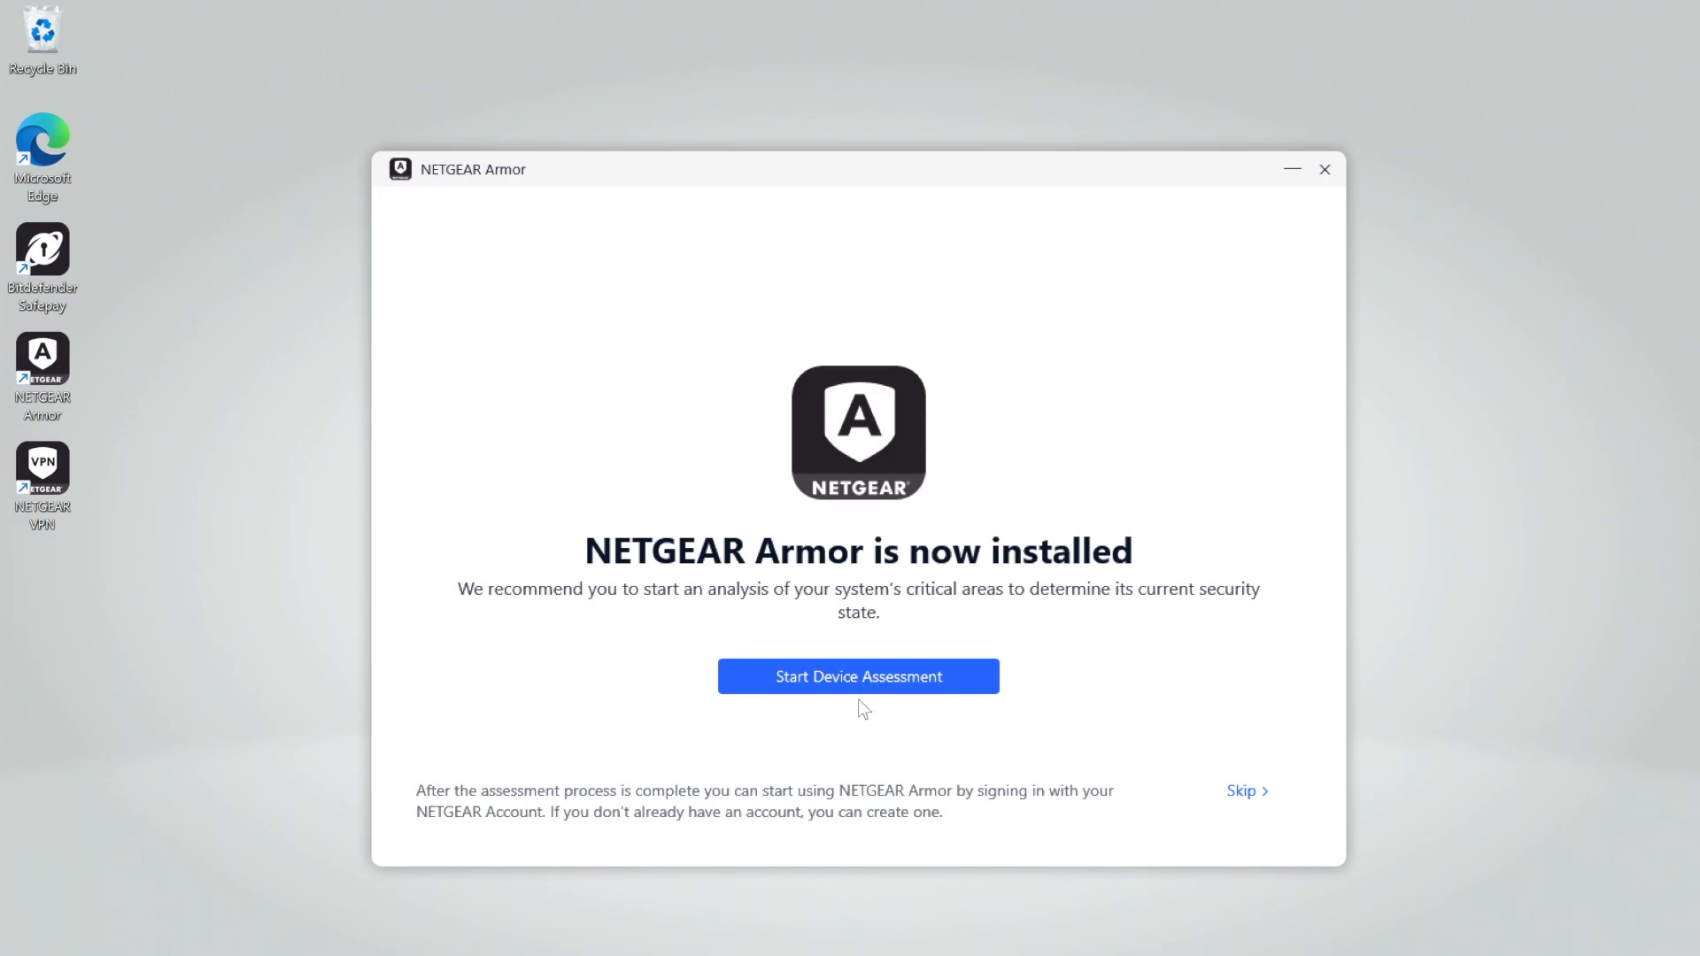
Start the device assessment, close the installer, and launch Armor from its desktop shortcut
left_click(858, 675)
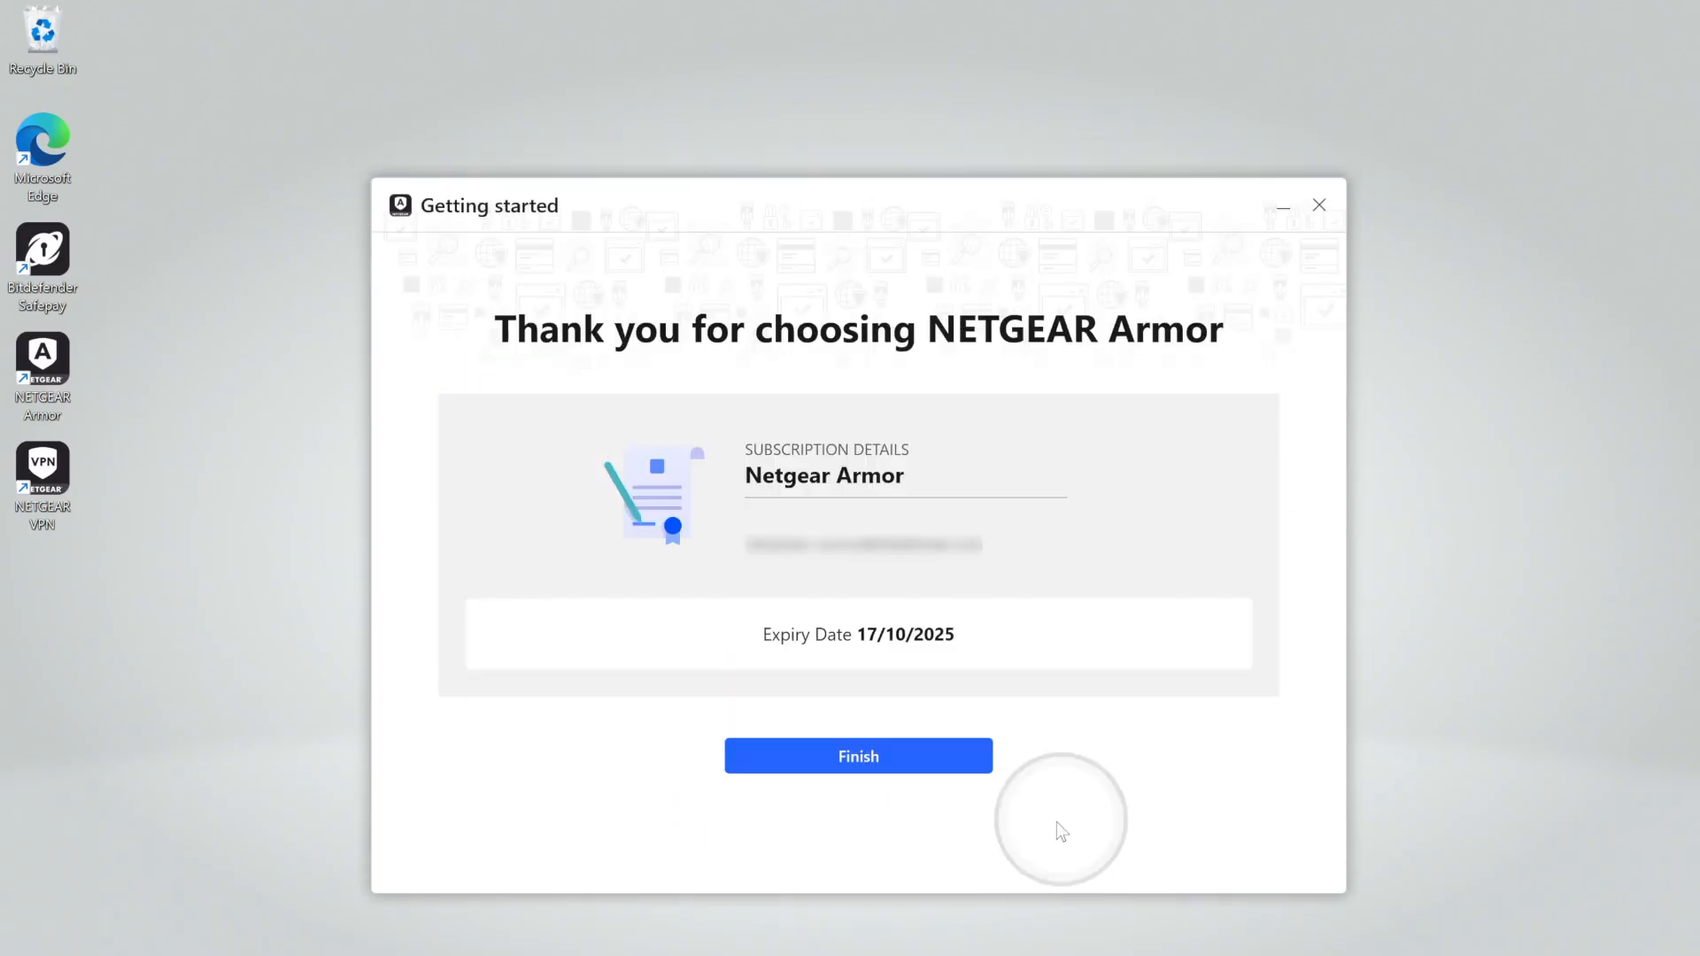
left_click(856, 755)
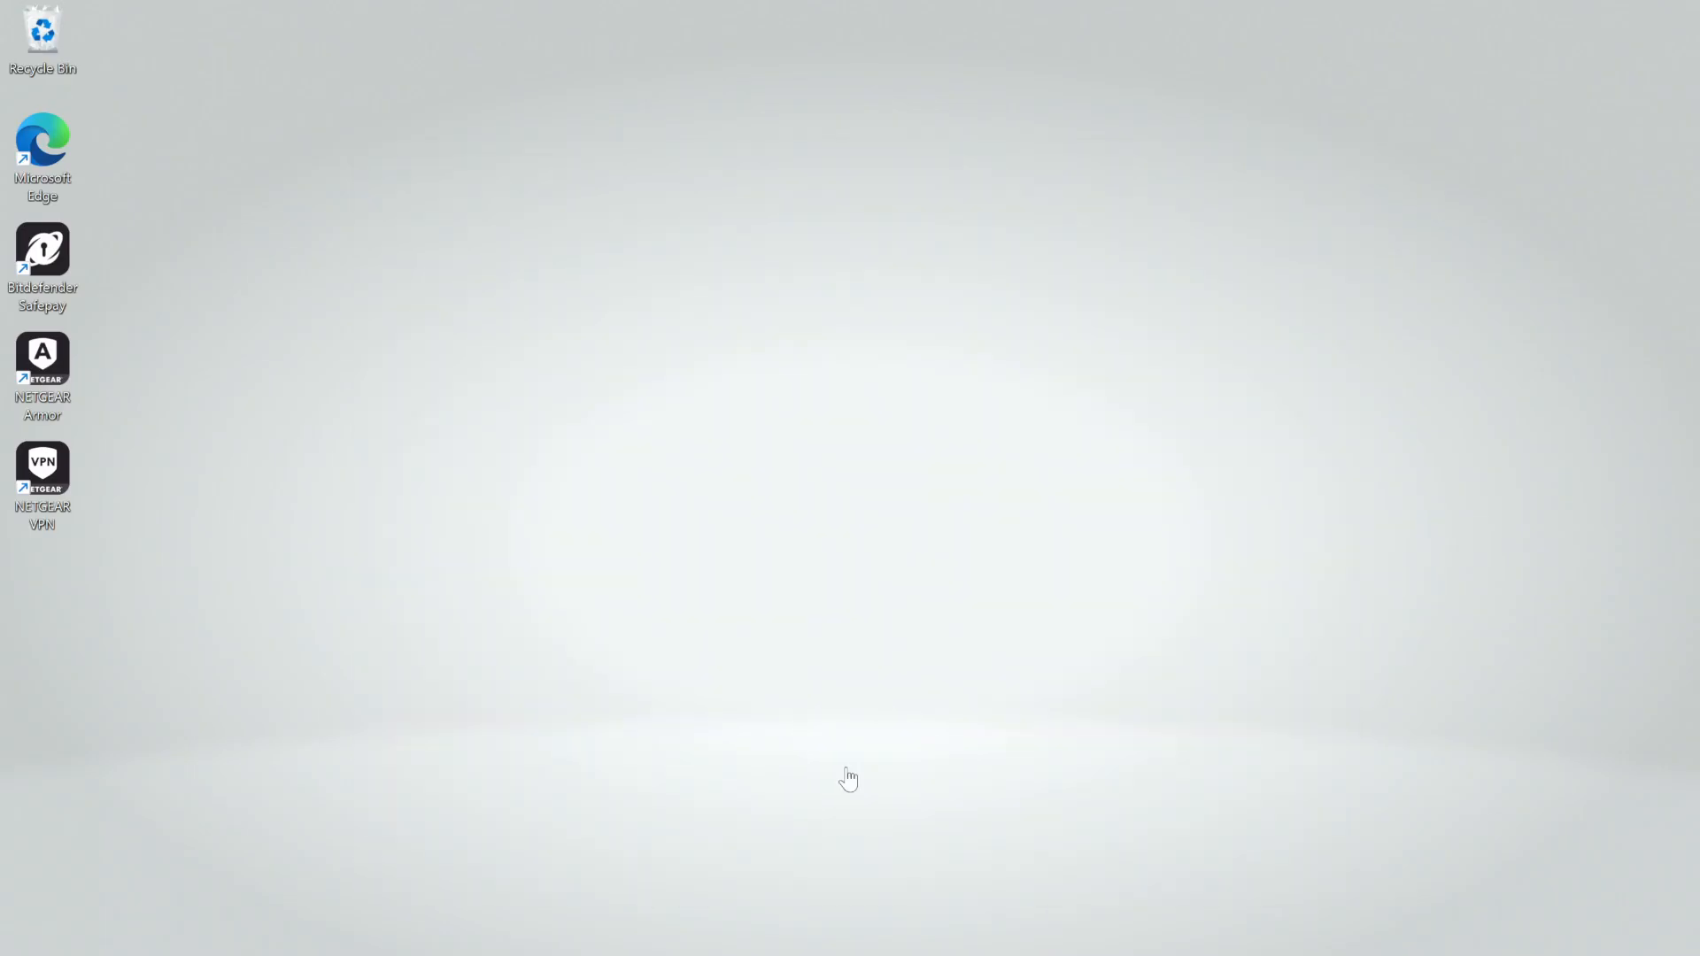
double_click(42, 360)
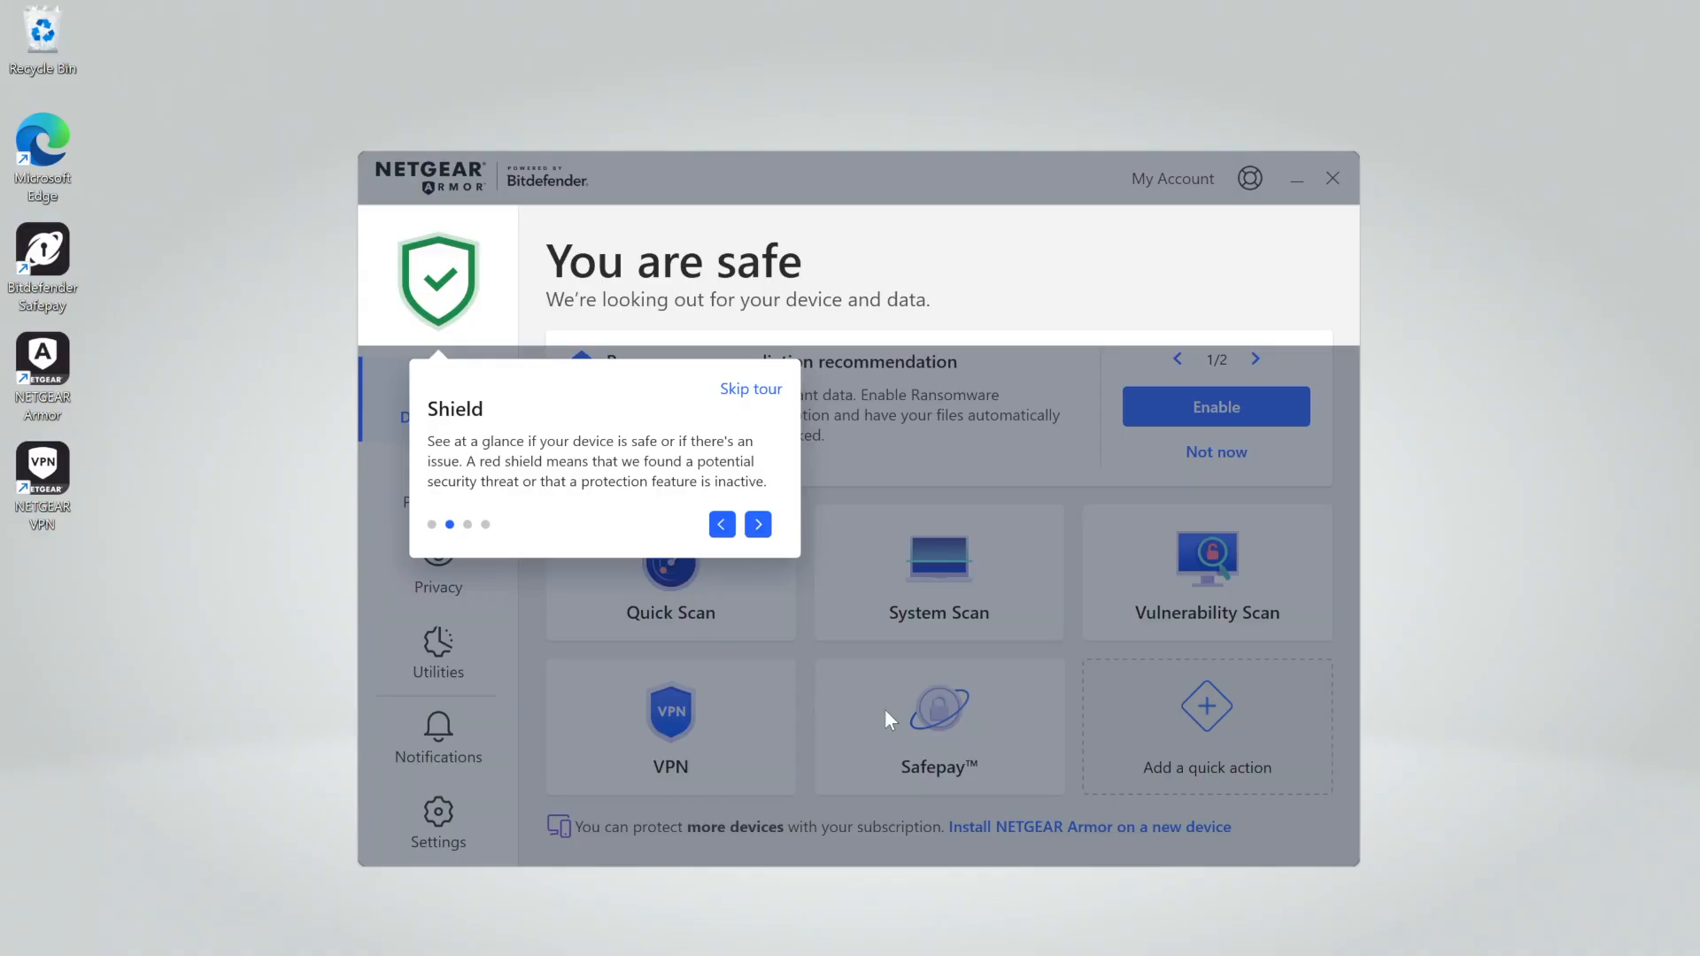
Go through the Auto Pilot, Shield, Quick Actions and install-on-another-device tips, then dismiss
left_click(759, 523)
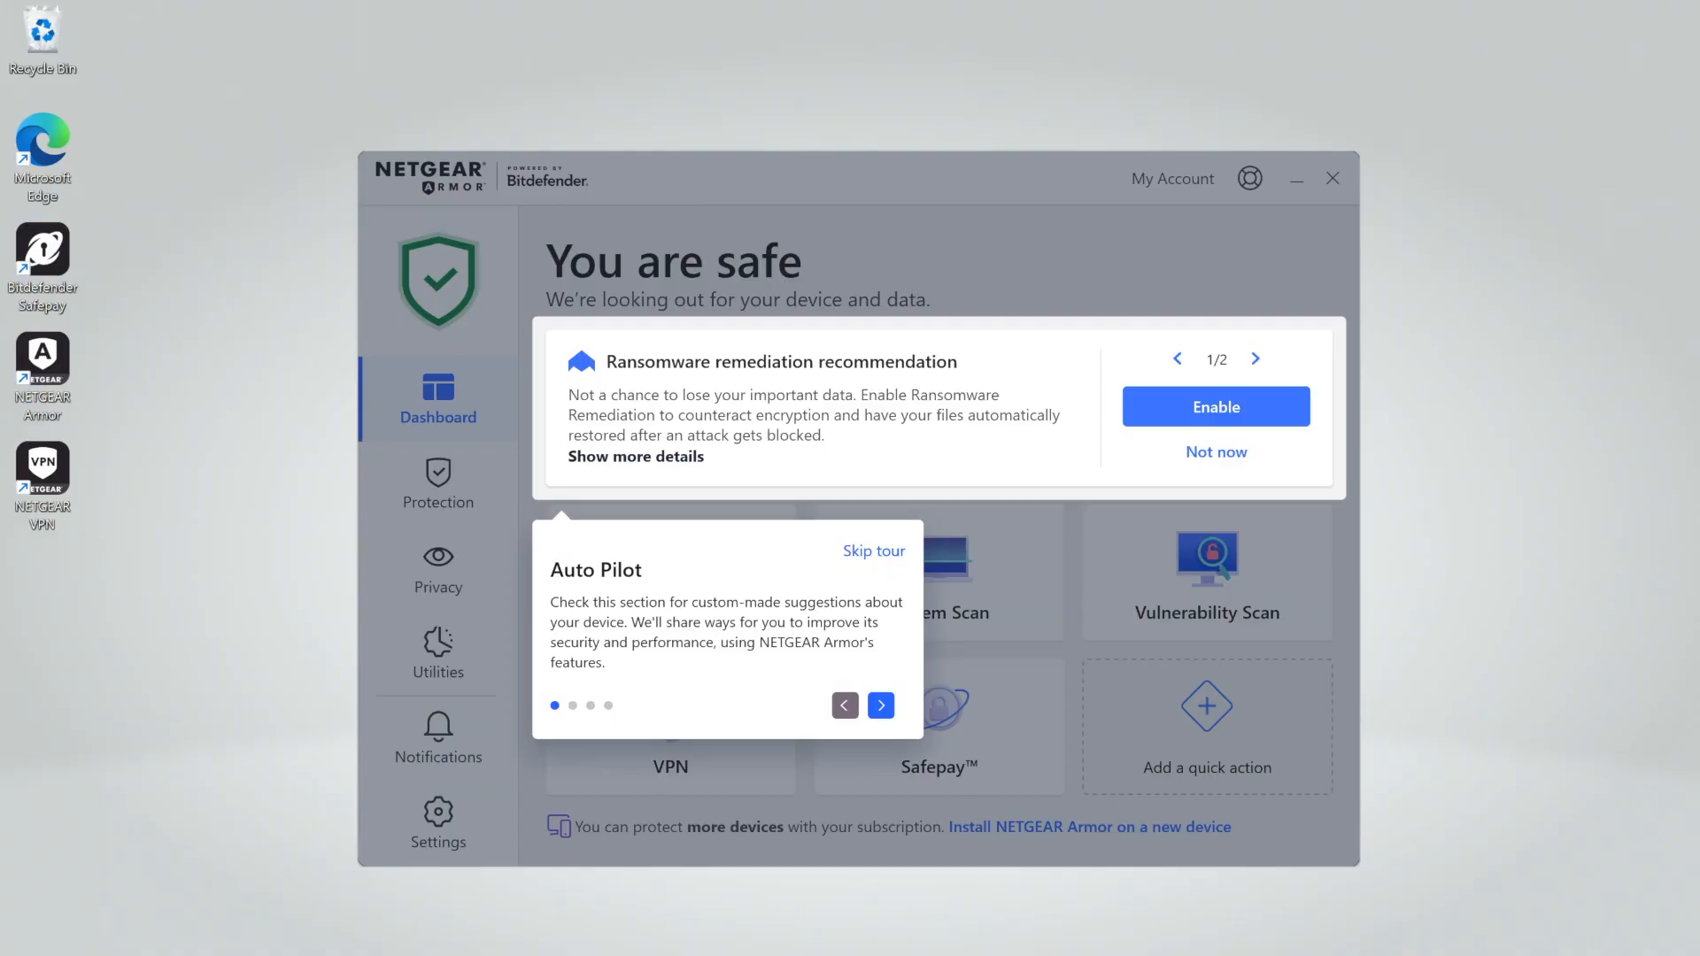
left_click(880, 705)
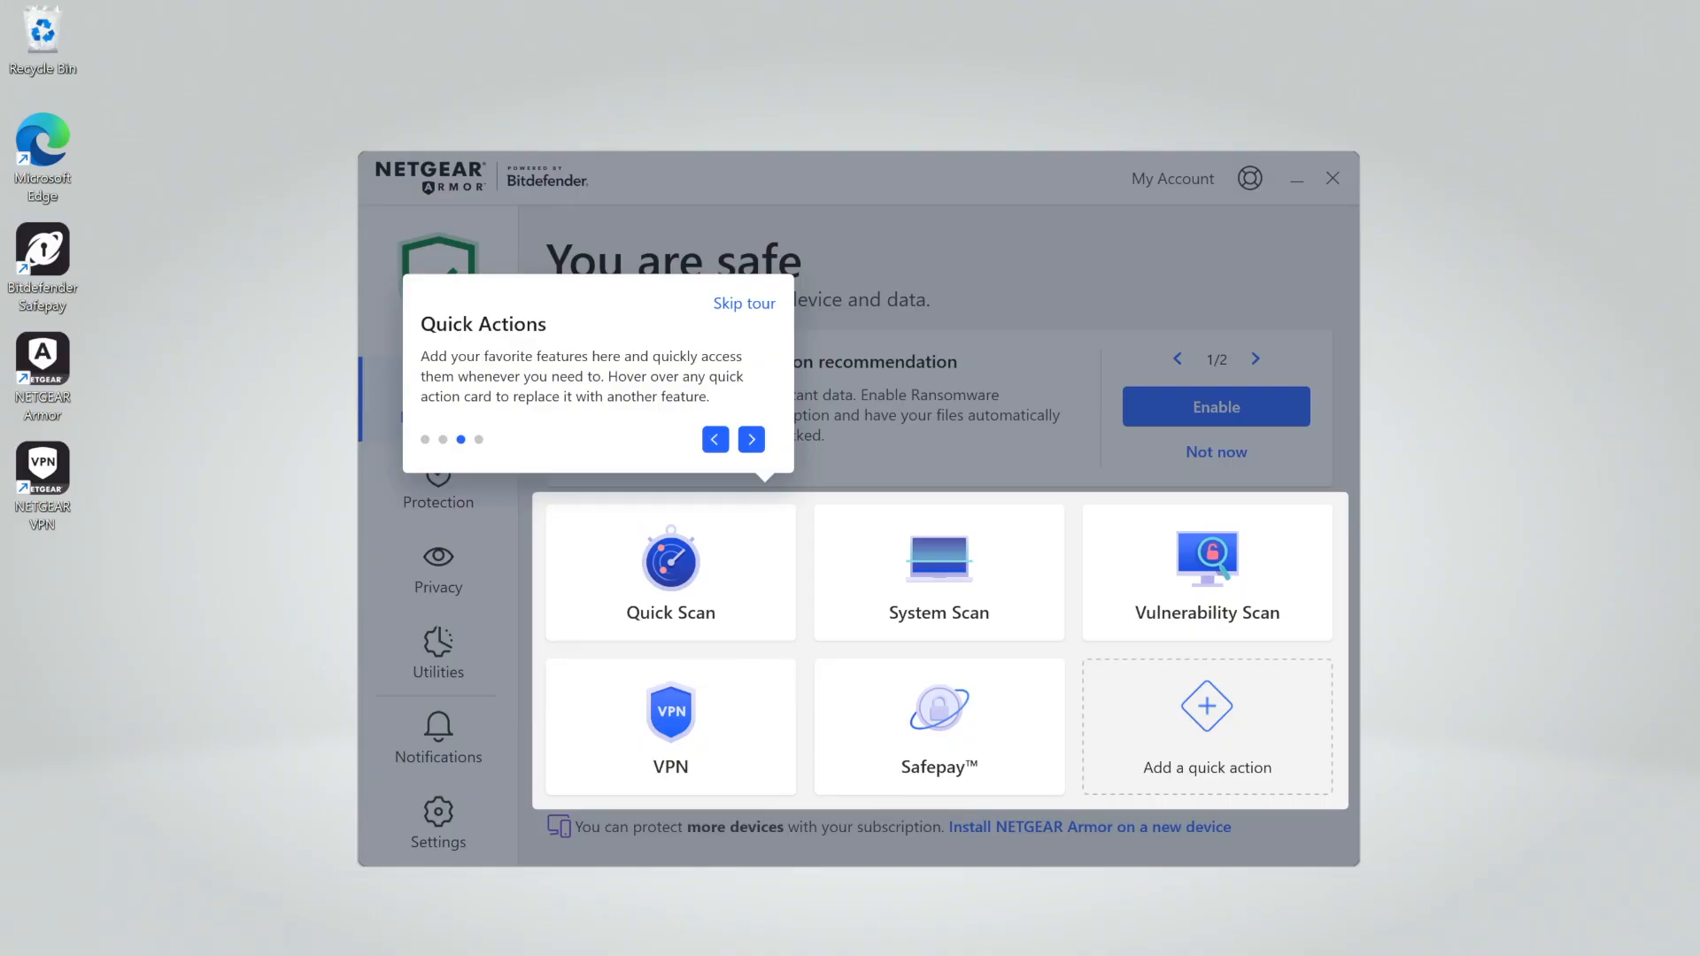
left_click(750, 439)
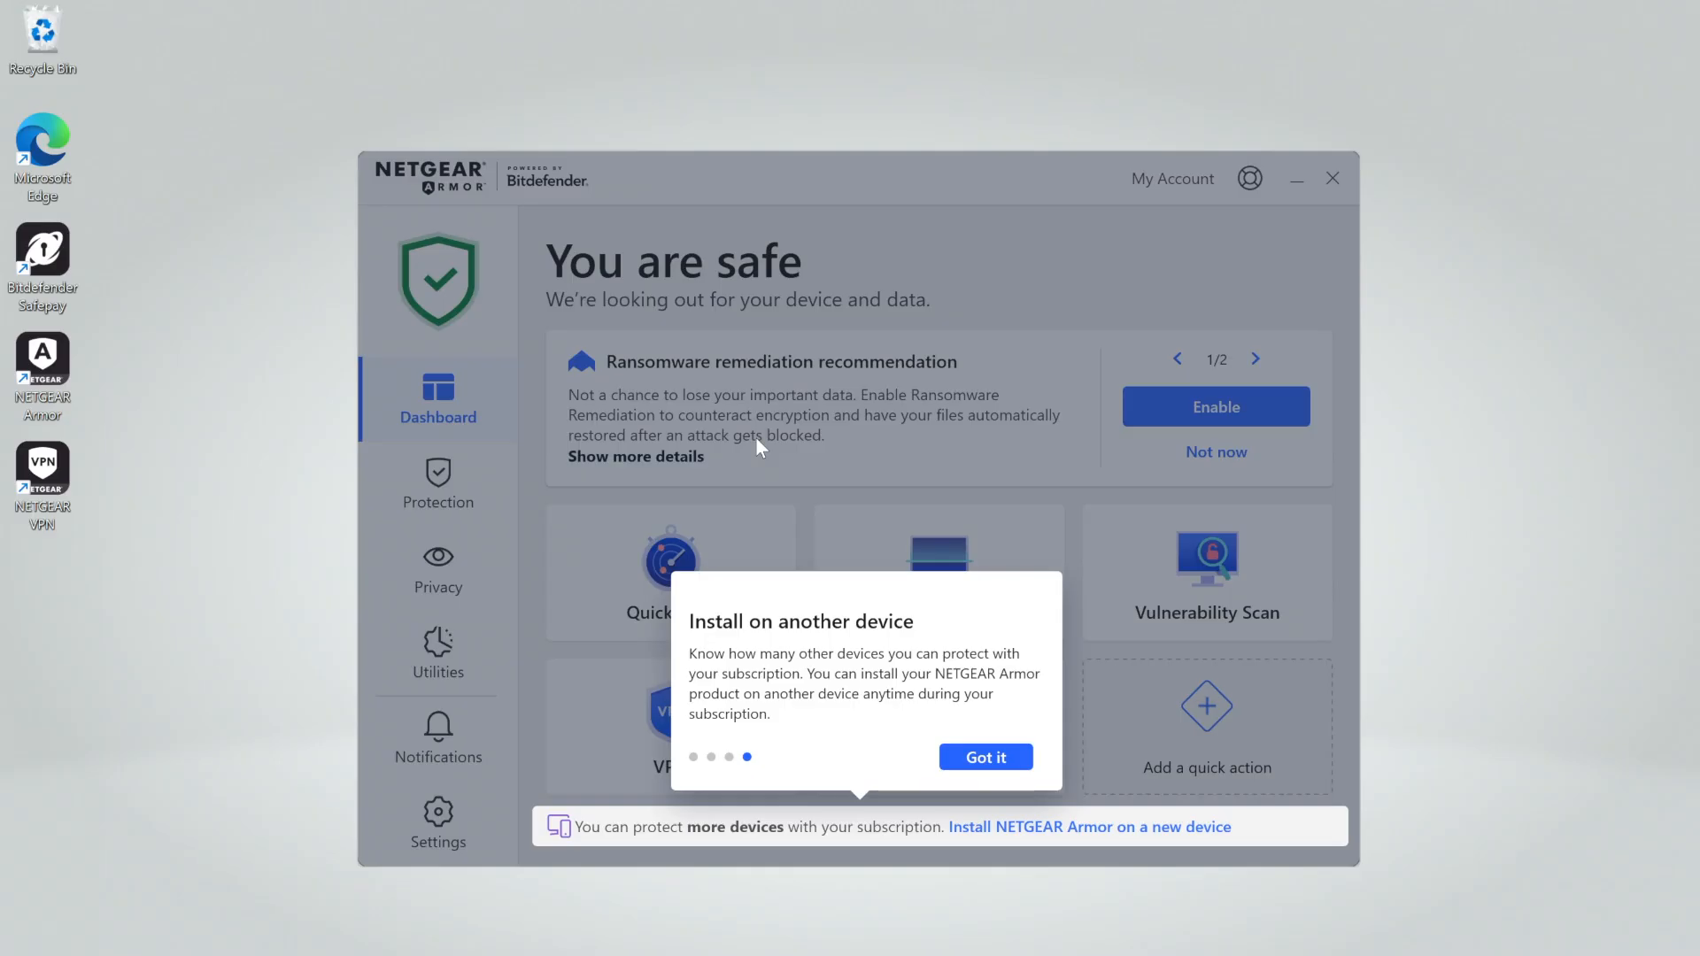
left_click(985, 757)
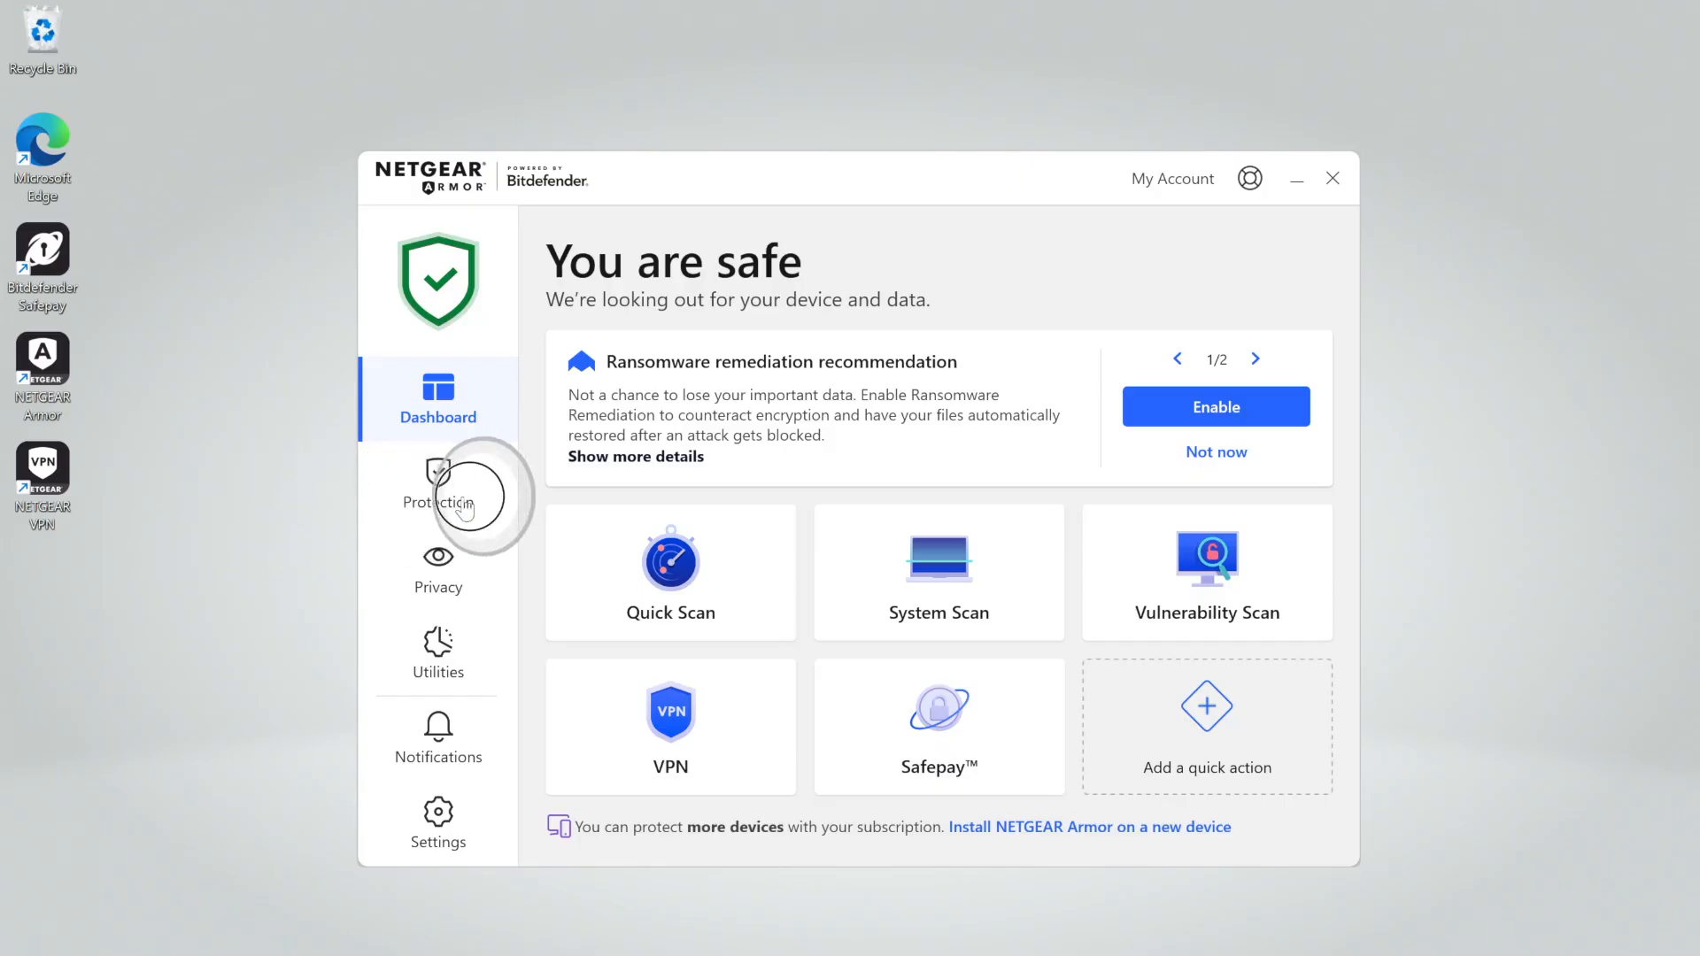
Scroll through the Protection feature cards, then go to the Privacy page
left_click(438, 484)
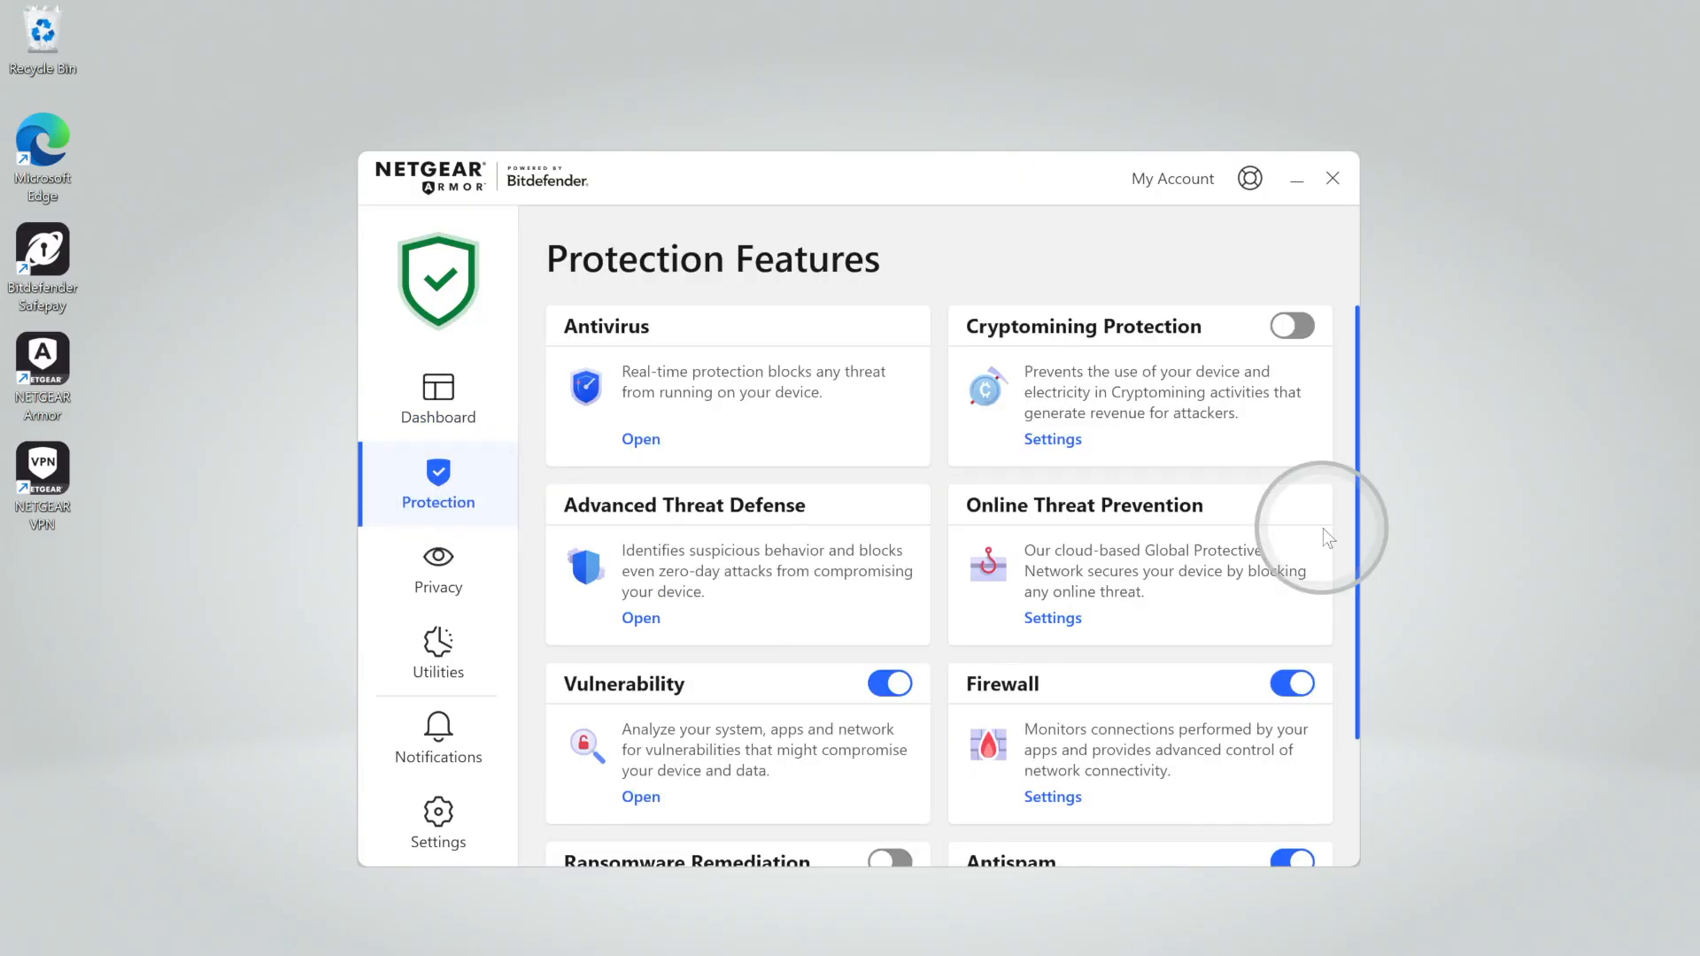
scroll("down", 3)
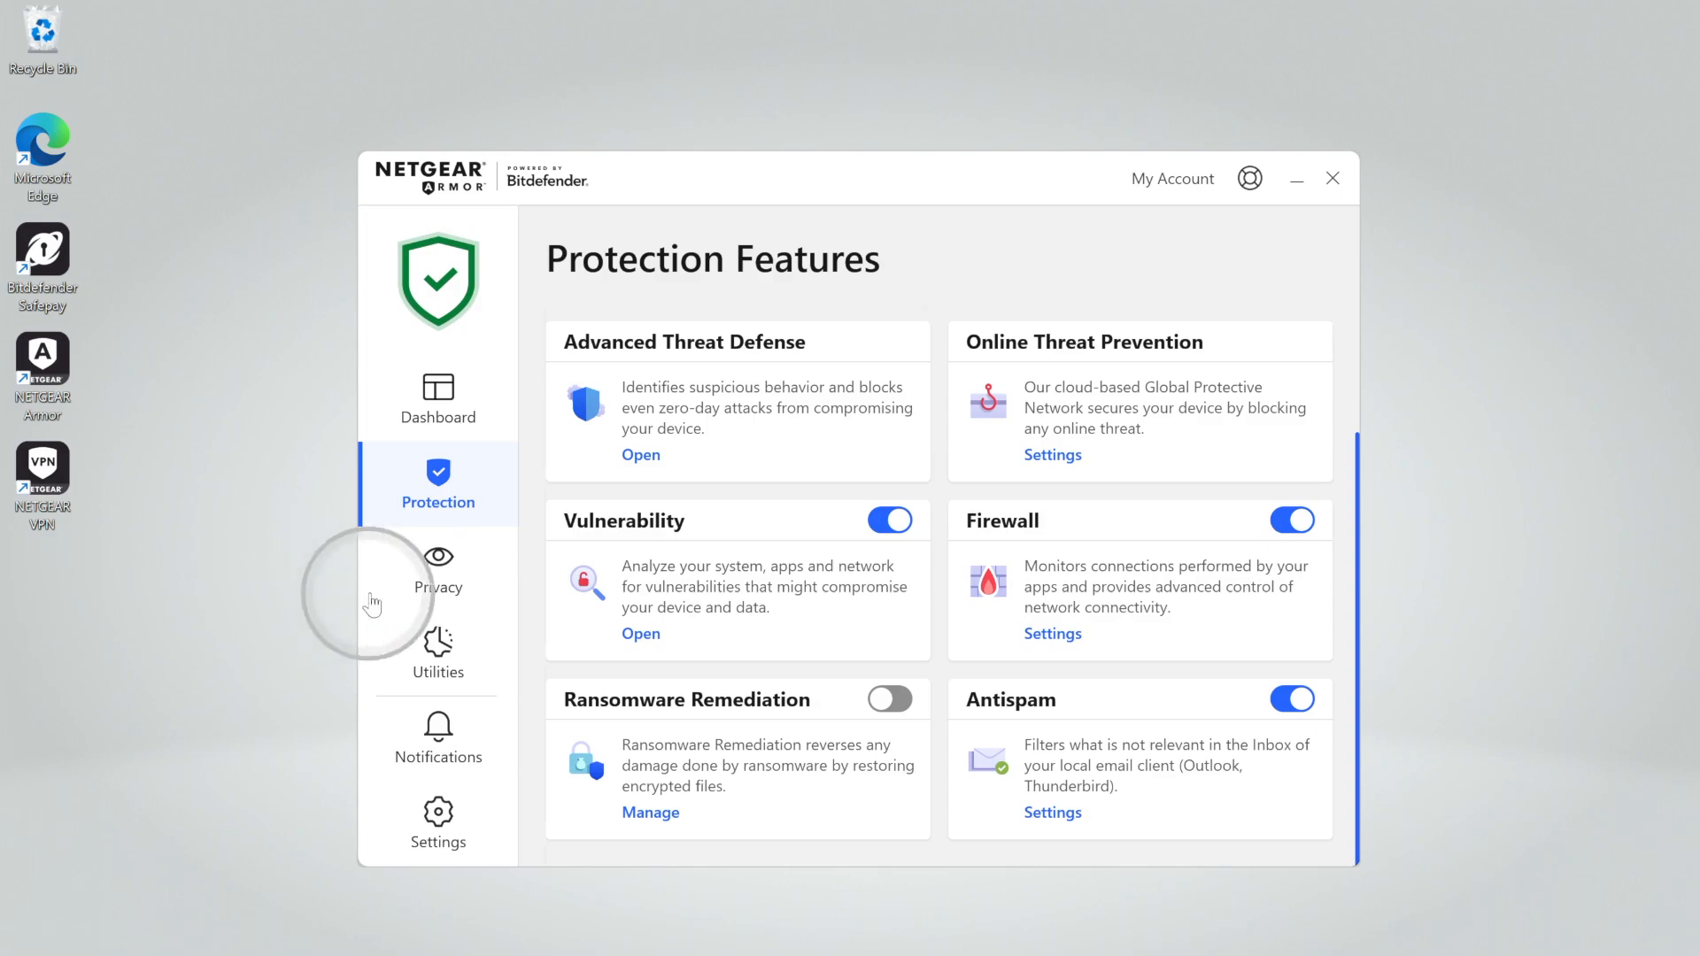
left_click(438, 575)
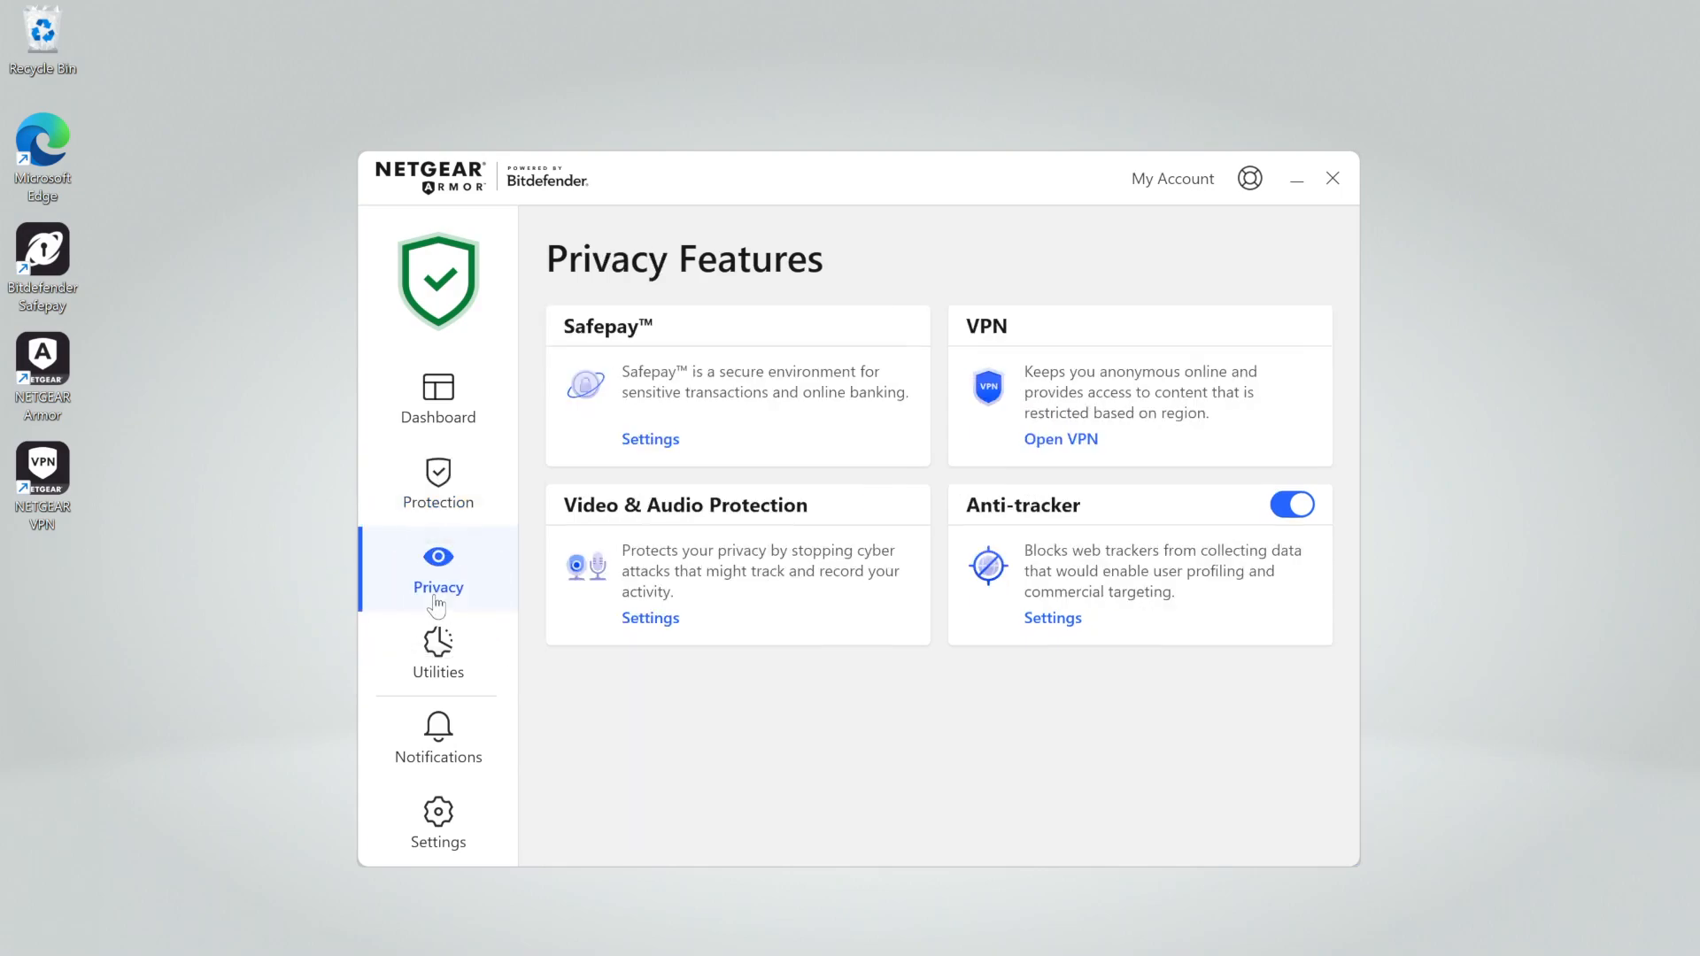
Launch NETGEAR VPN from the Privacy page, start connecting, and close the VPN window
left_click(1059, 439)
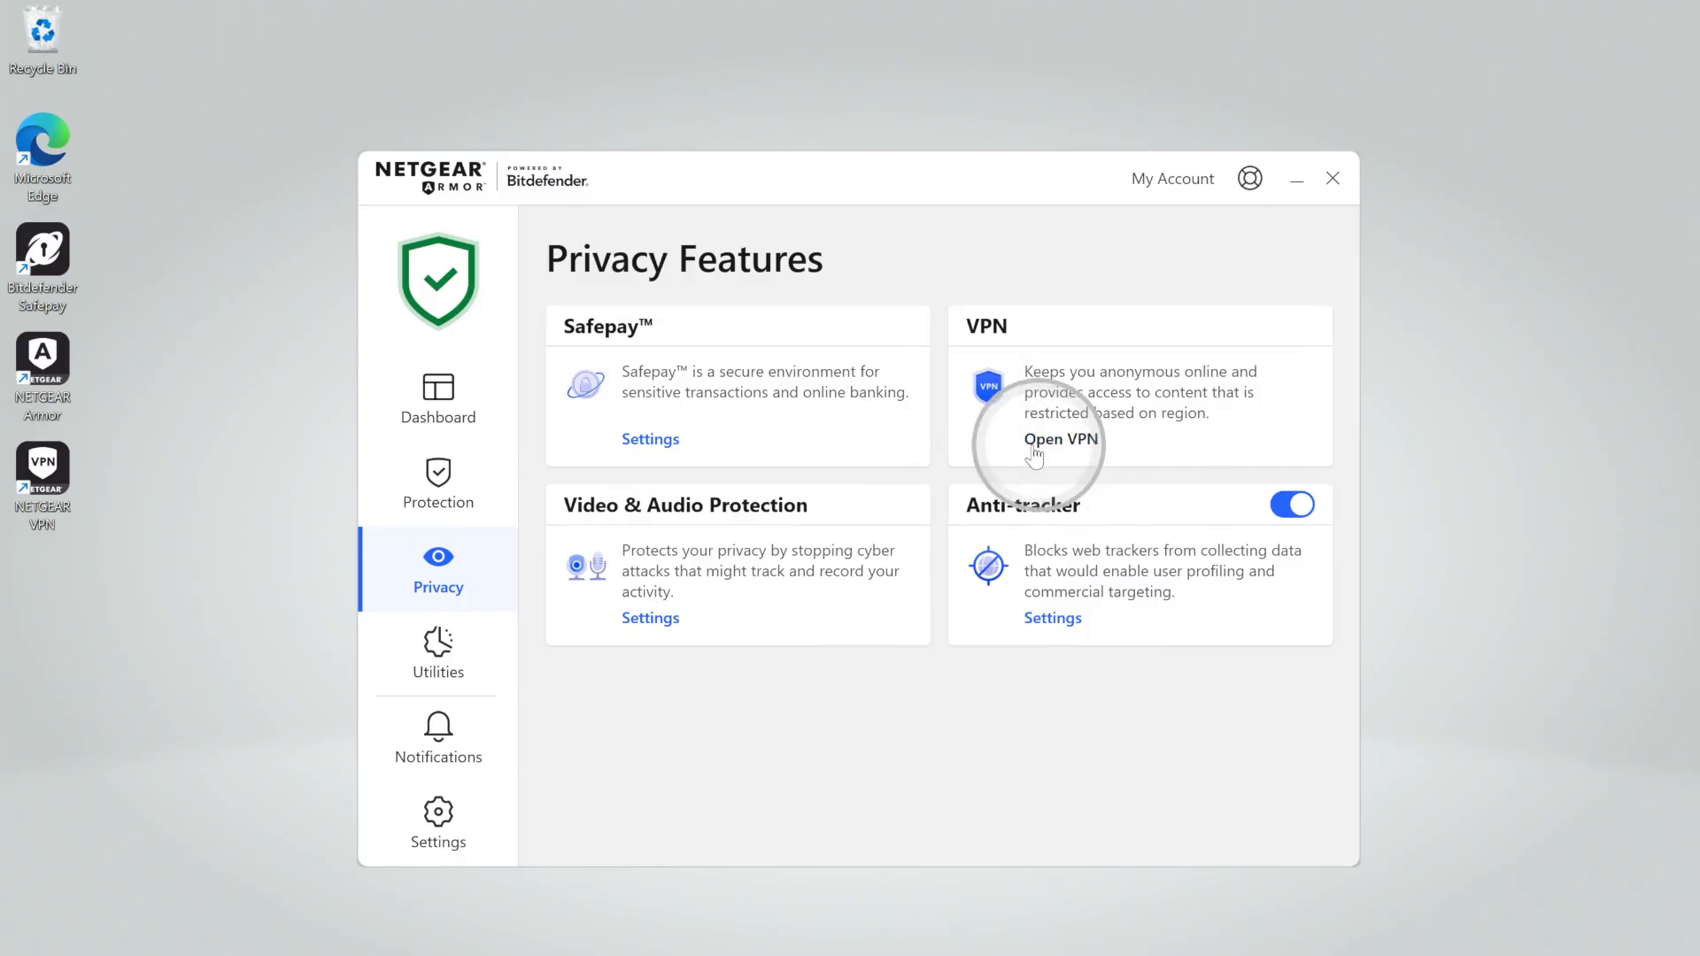
left_click(1059, 439)
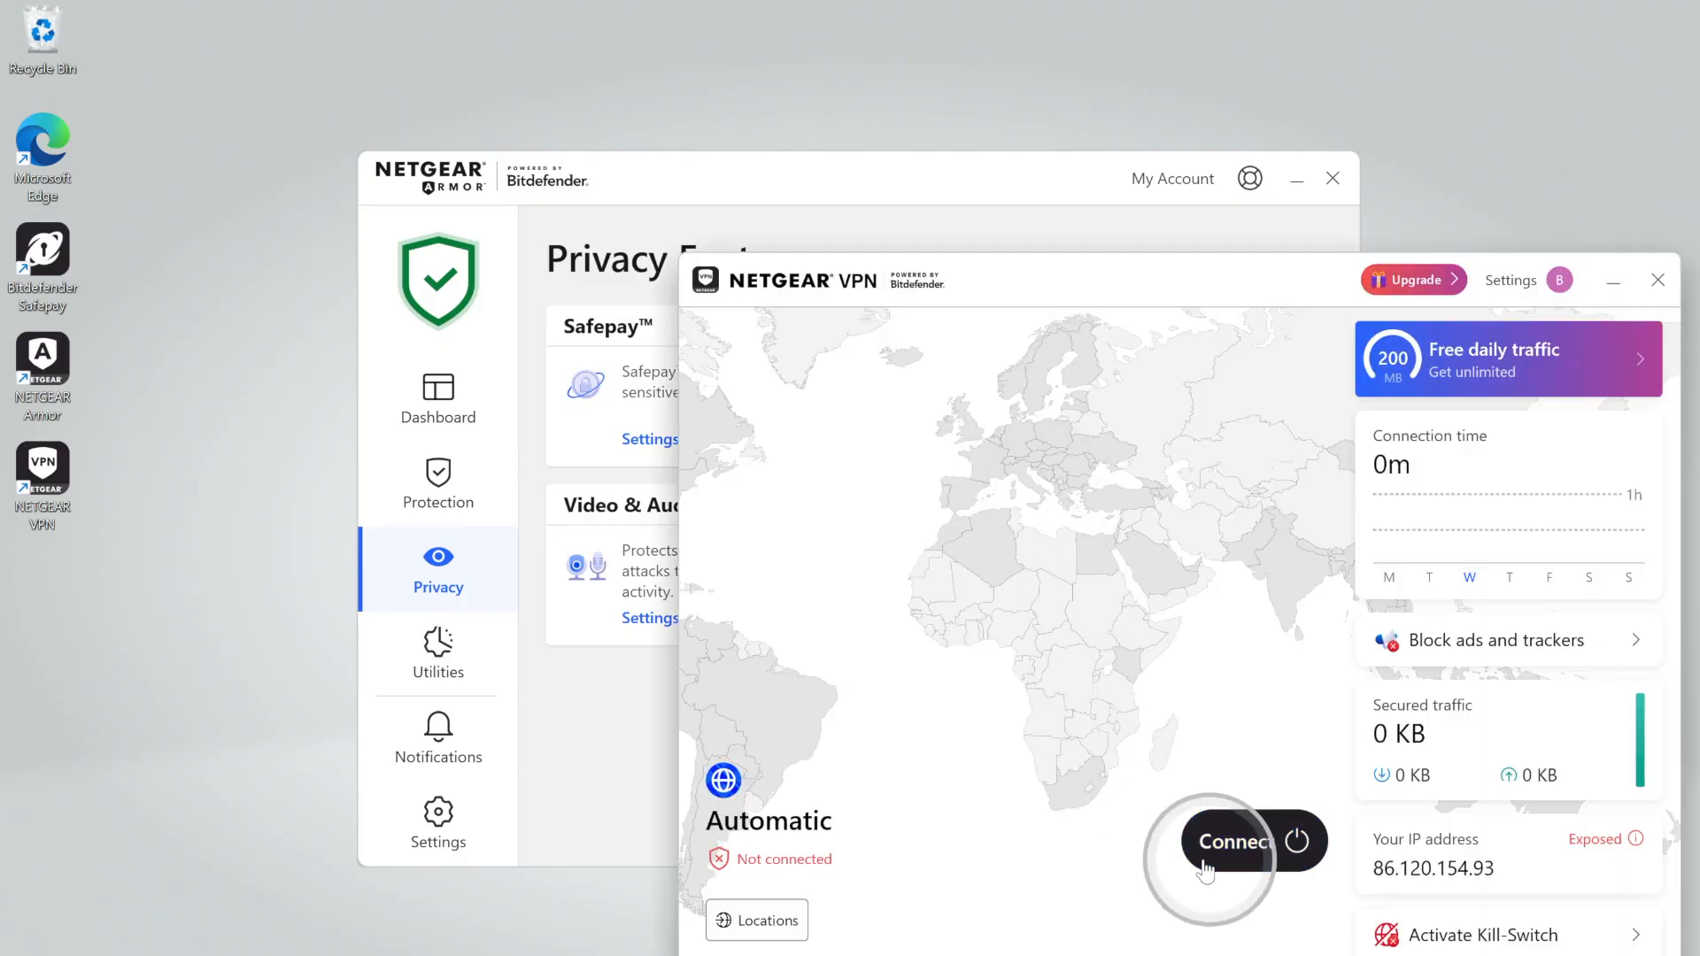
left_click(1233, 842)
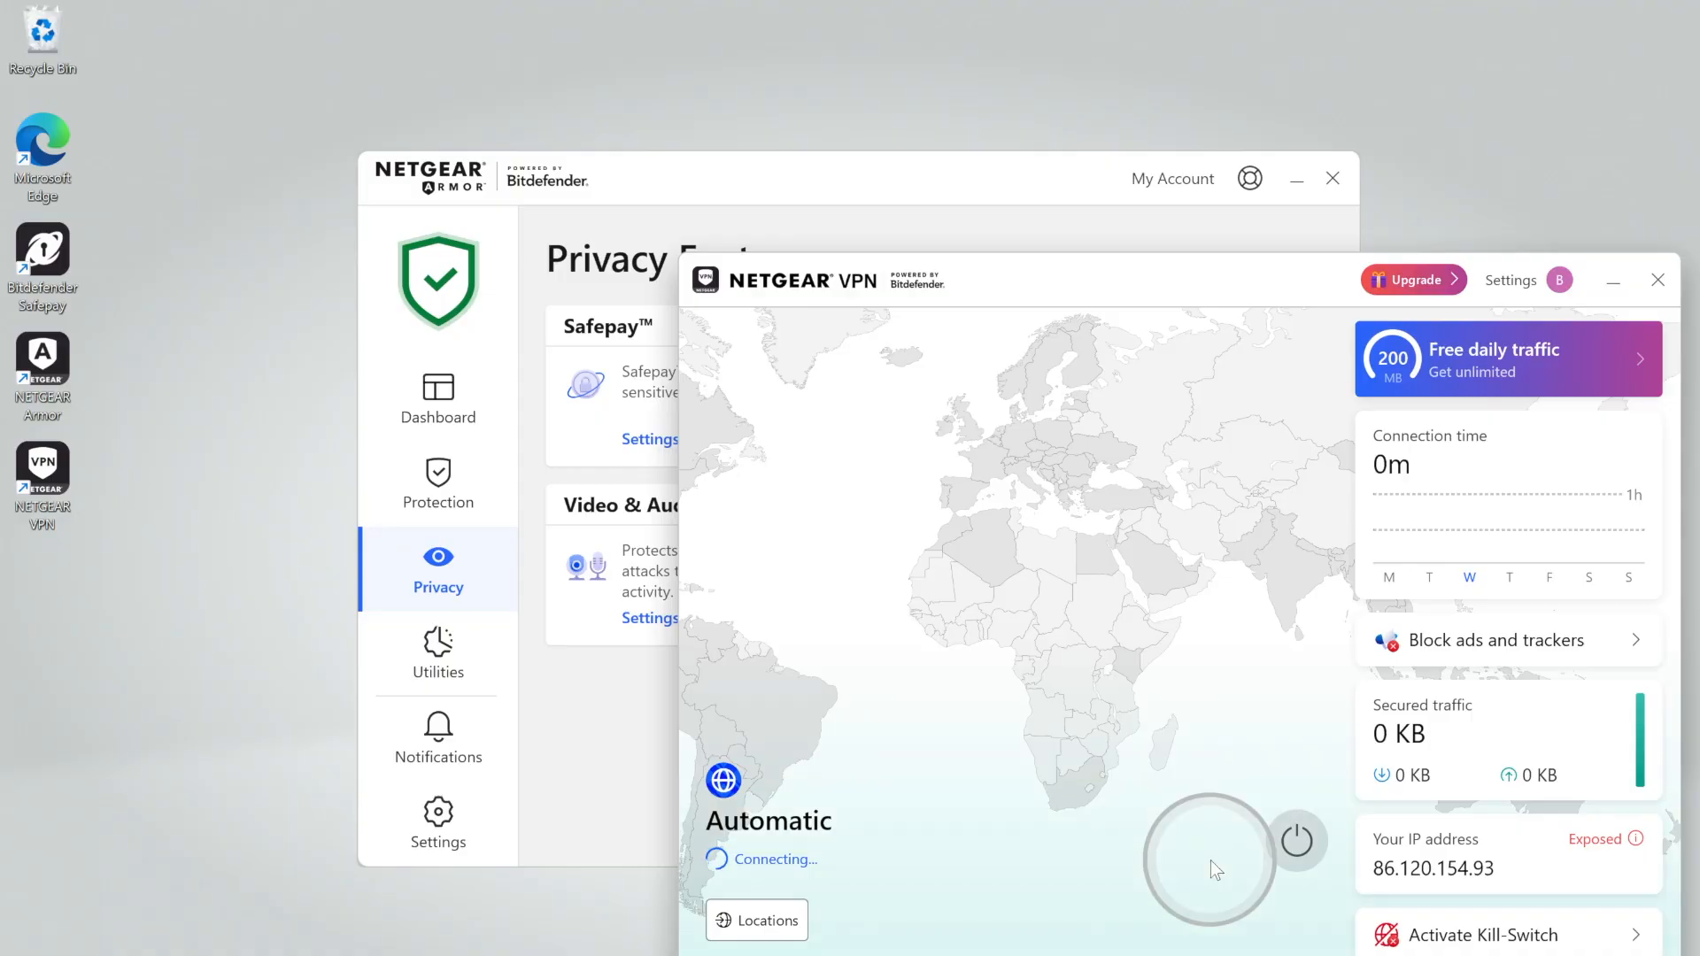
left_click(1657, 280)
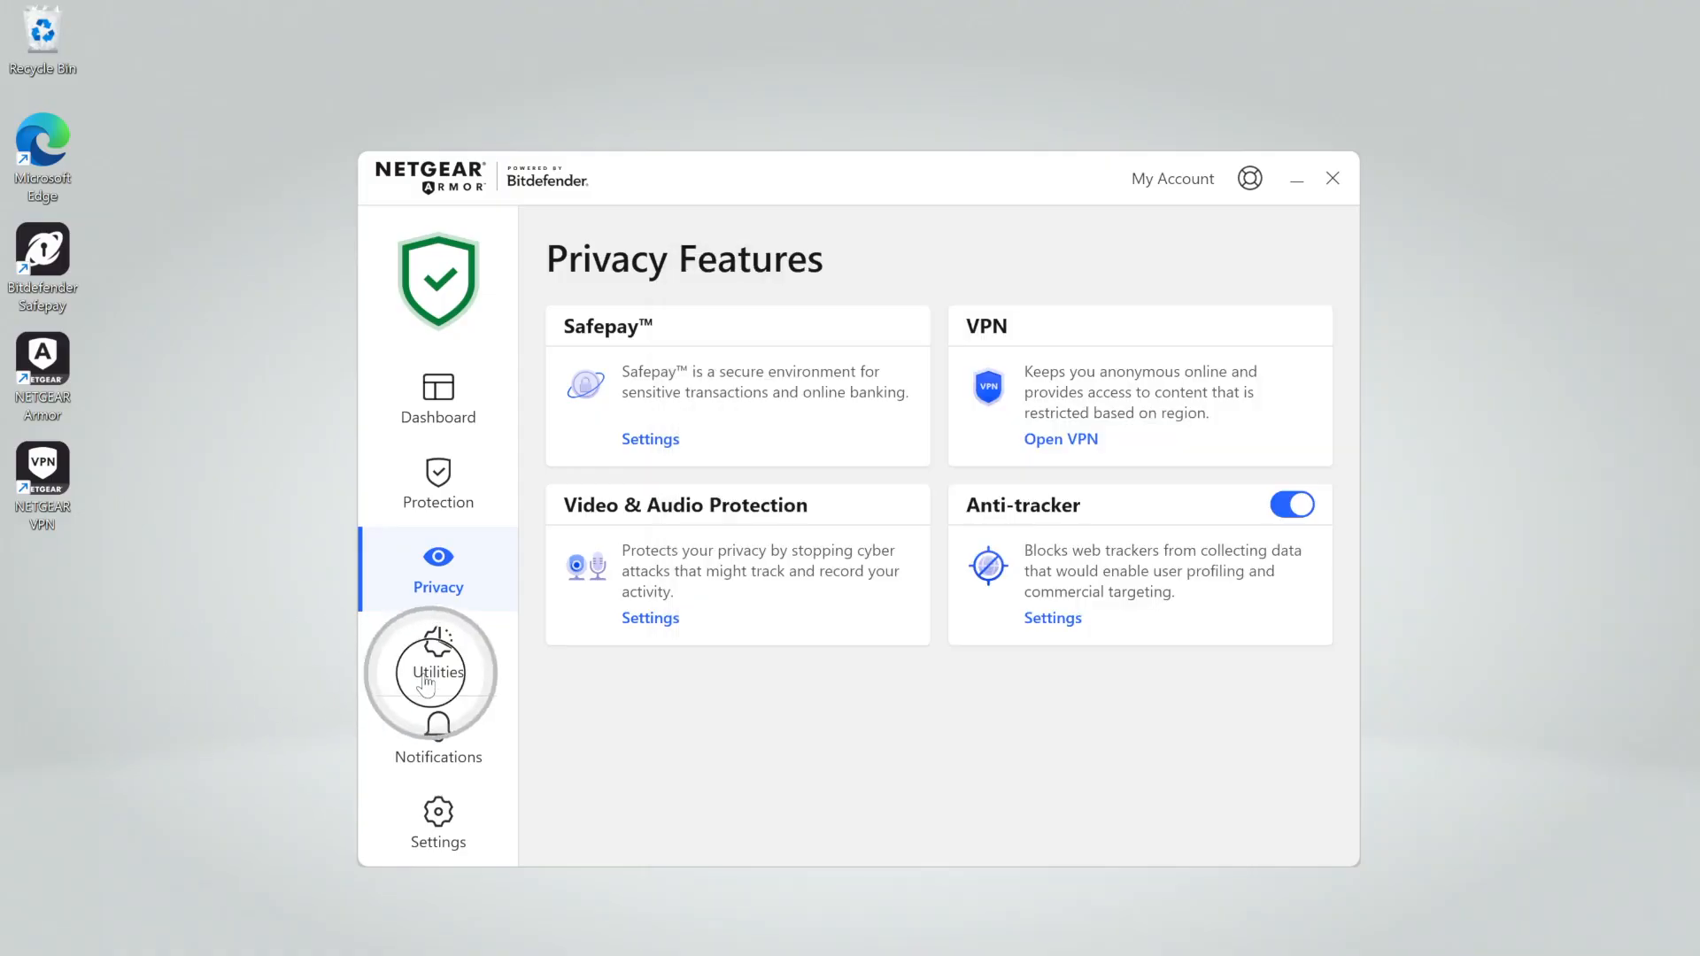
View Utilities, read notification details on Notifications, then go to Settings
left_click(438, 656)
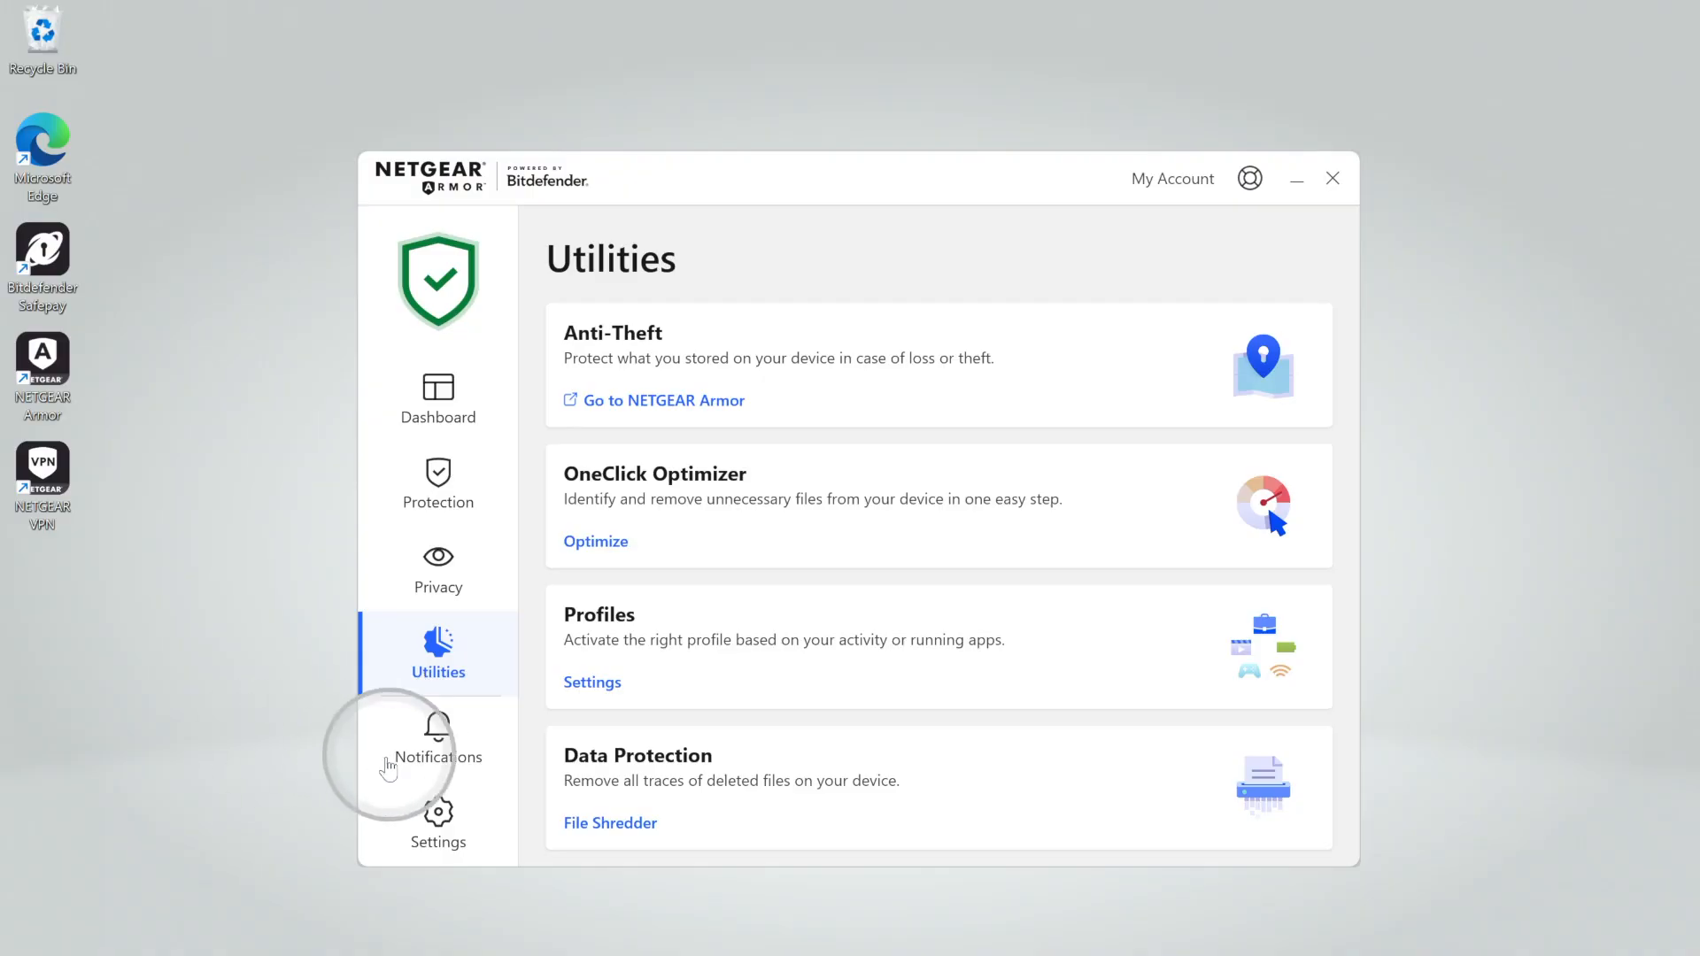
left_click(438, 748)
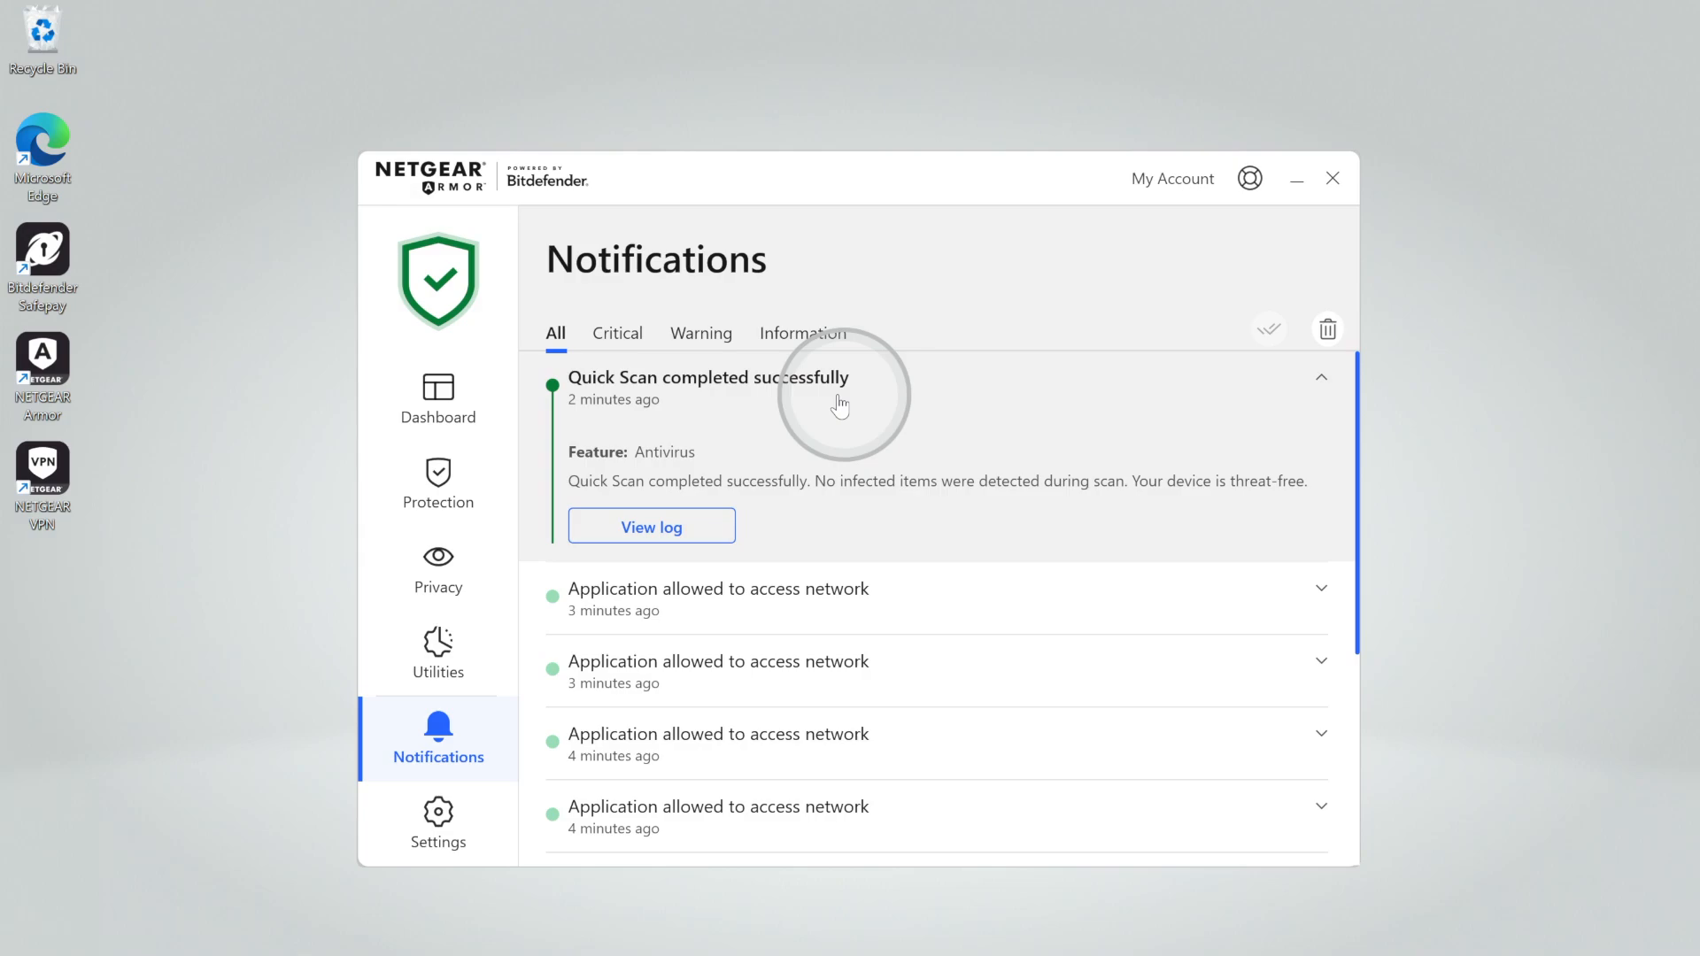
left_click(719, 589)
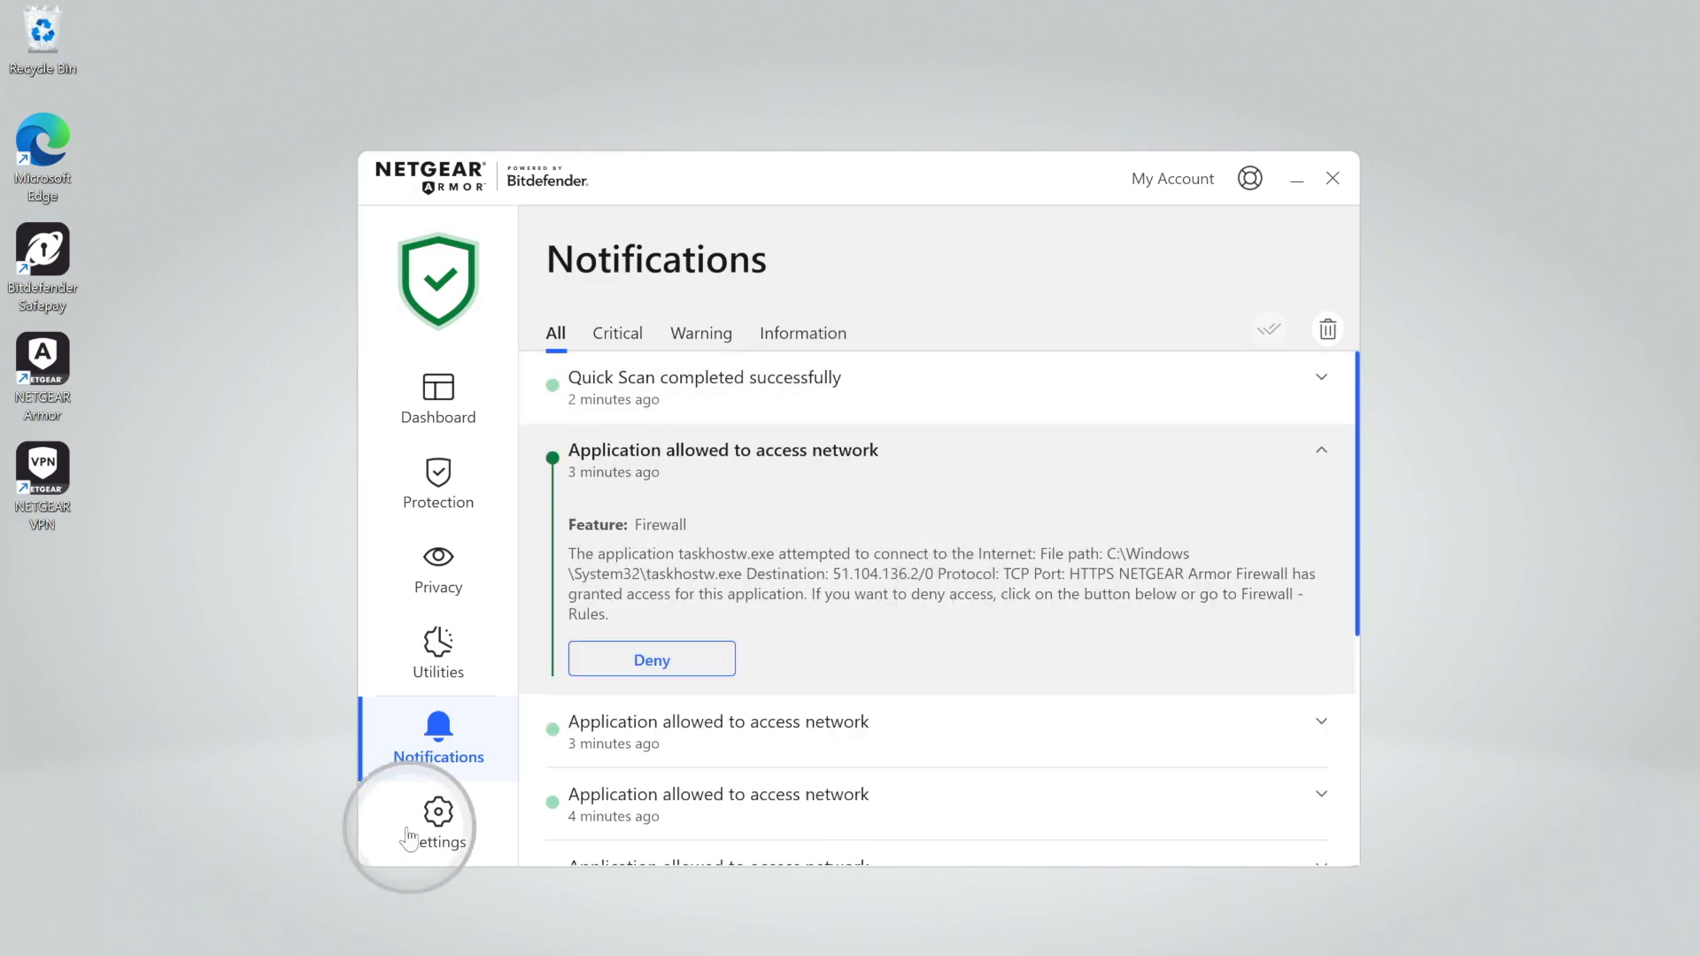
left_click(438, 824)
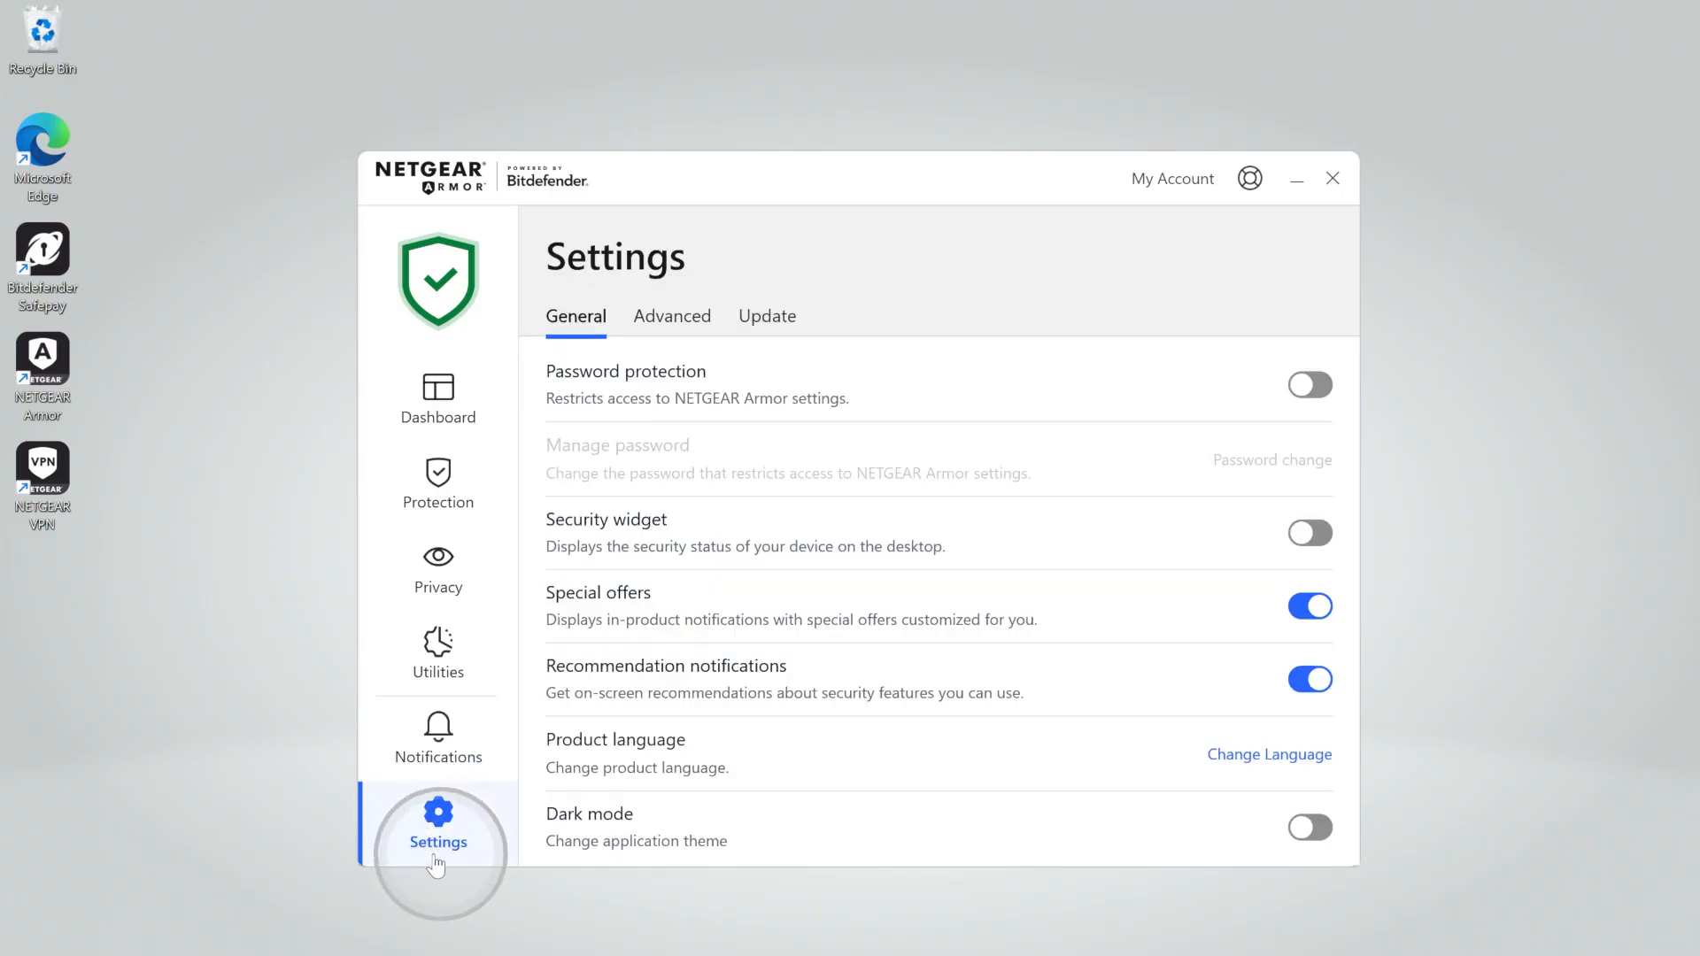
mouse_move(665, 443)
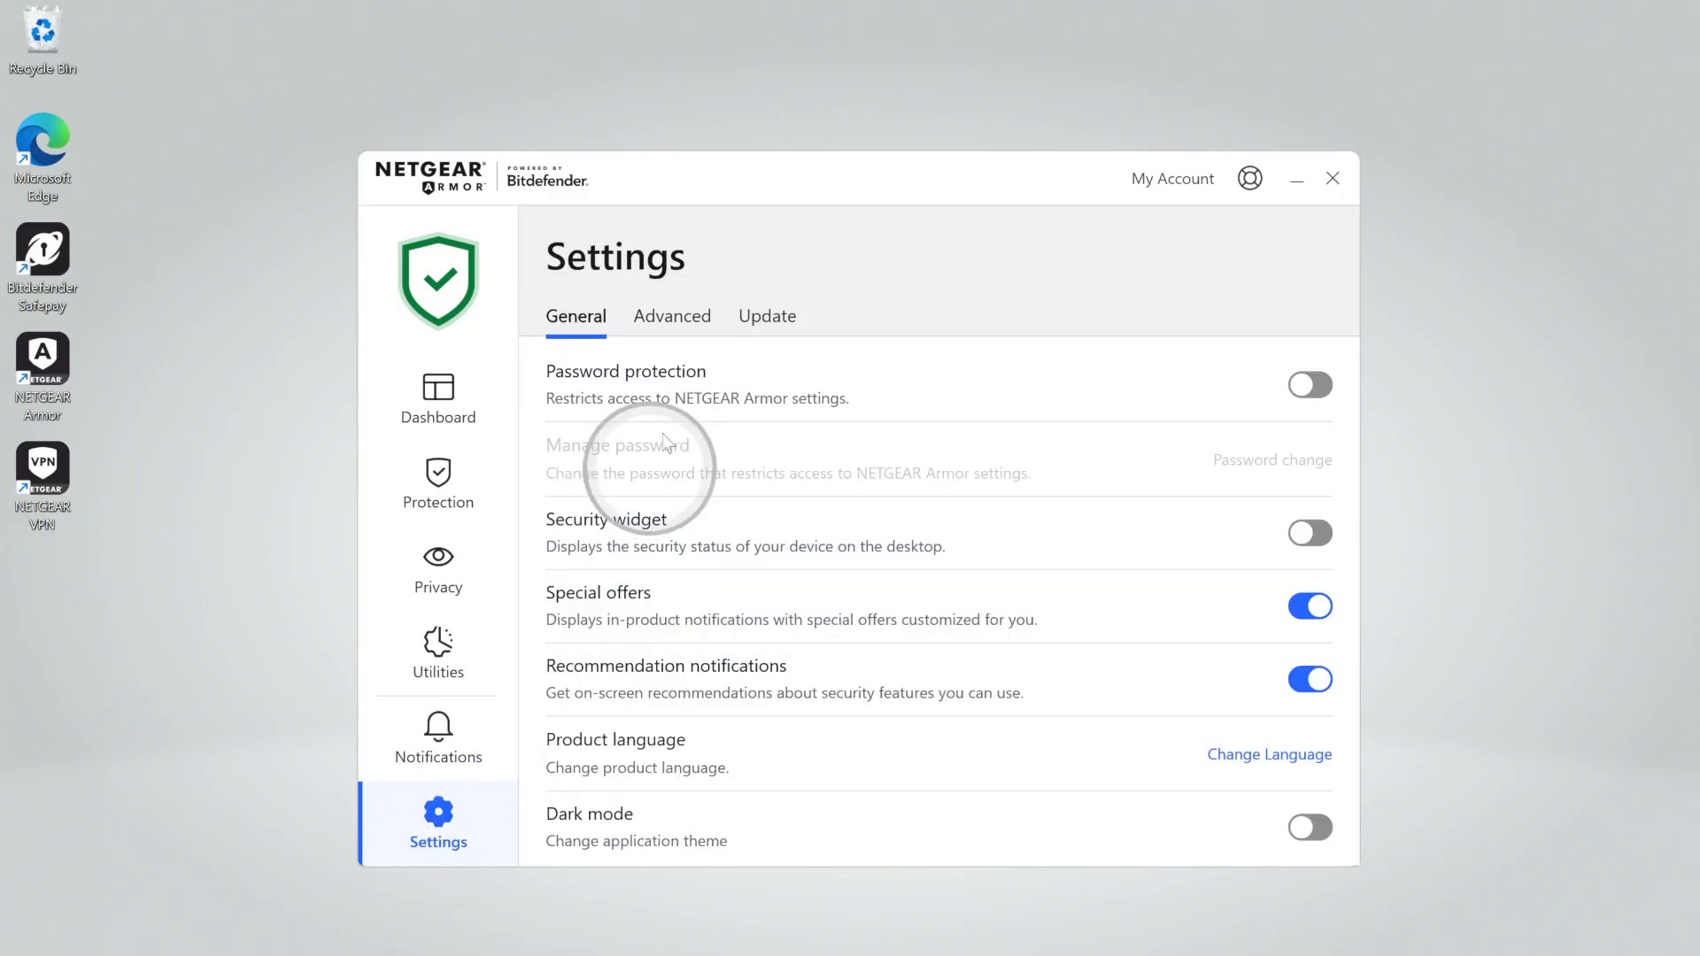
View the Advanced settings, then the Update settings in NETGEAR Armor
left_click(671, 315)
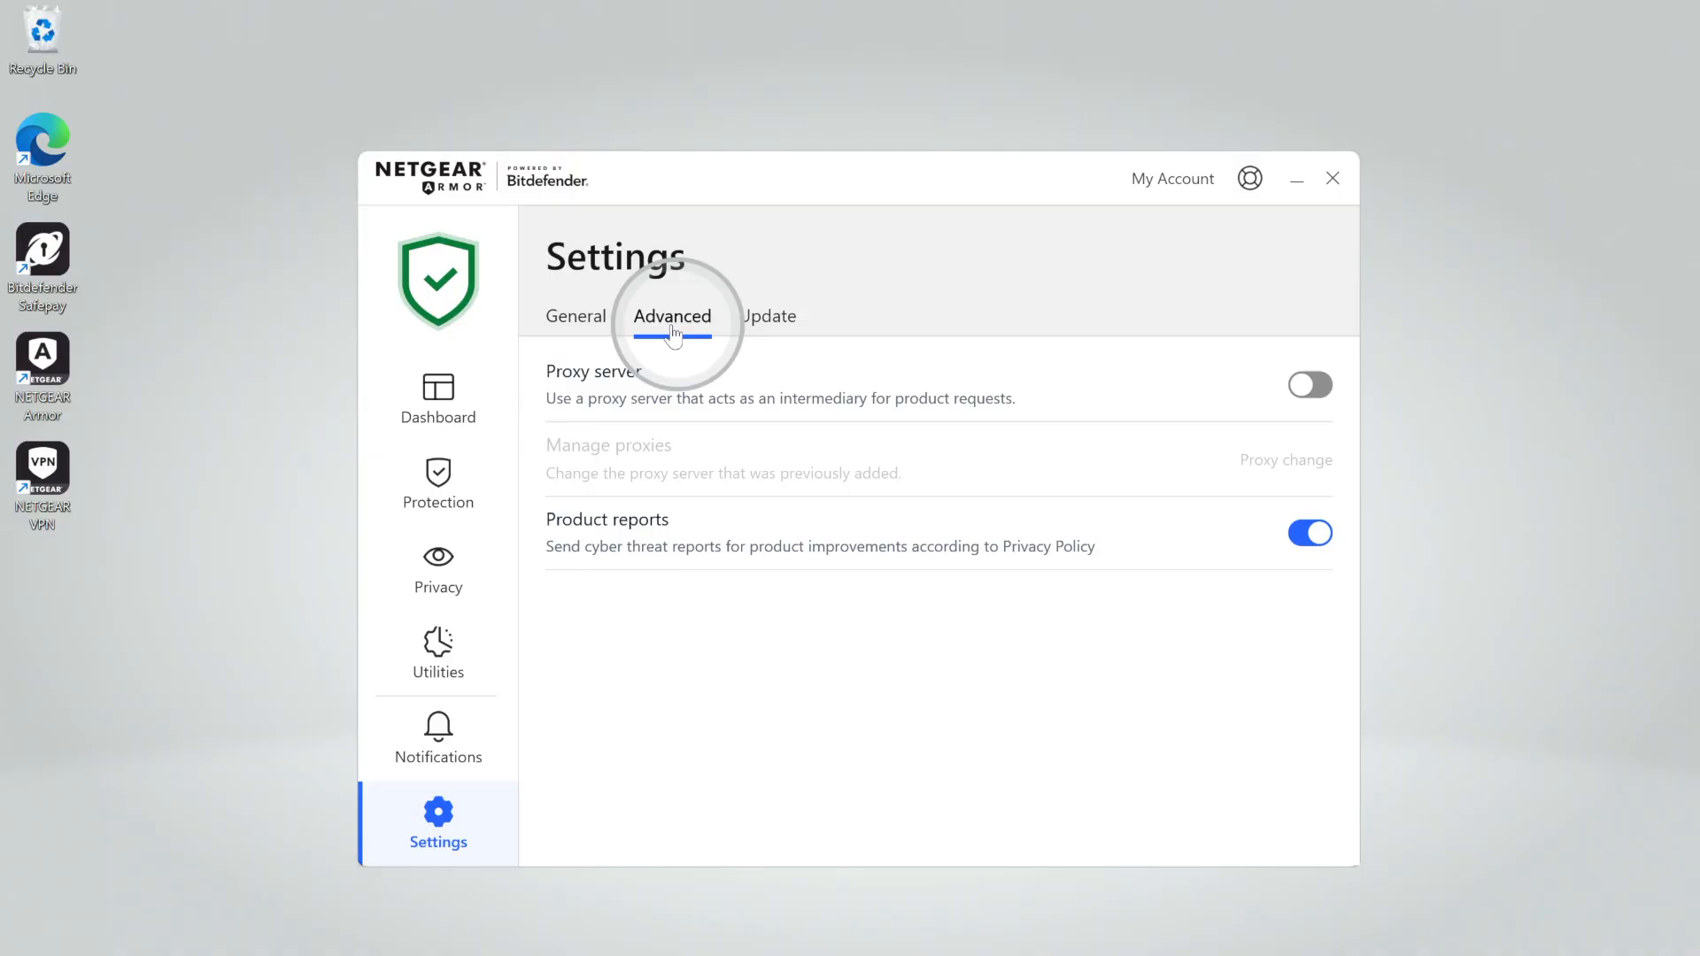
mouse_move(759, 337)
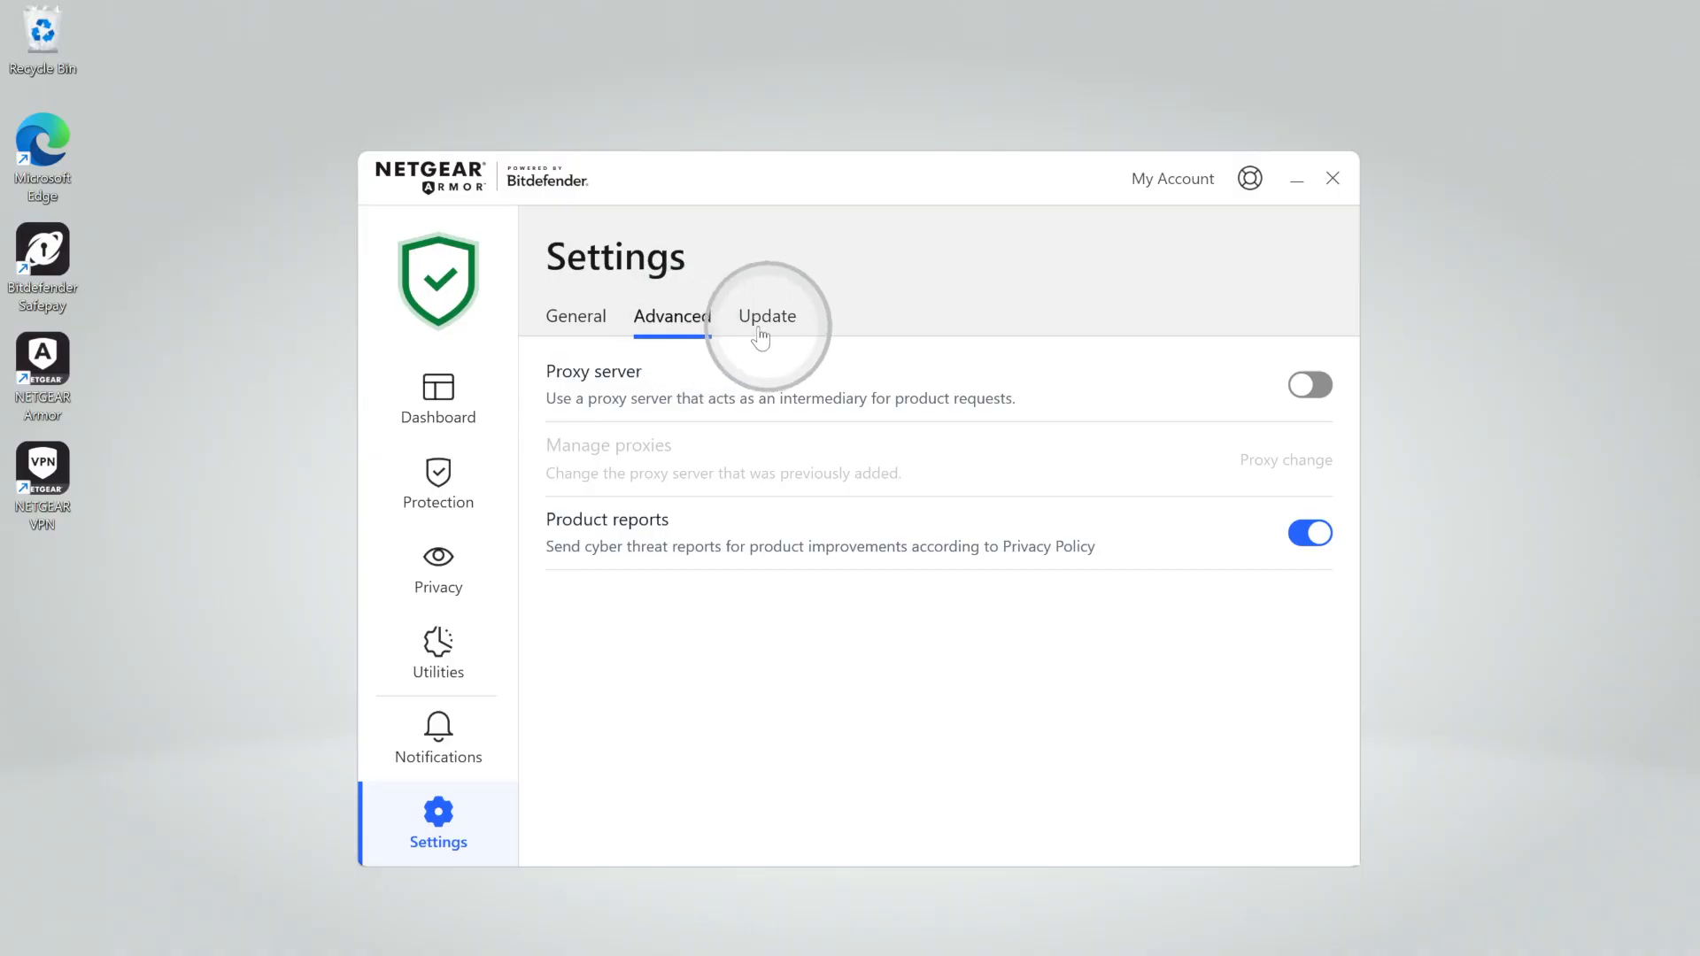
left_click(438, 397)
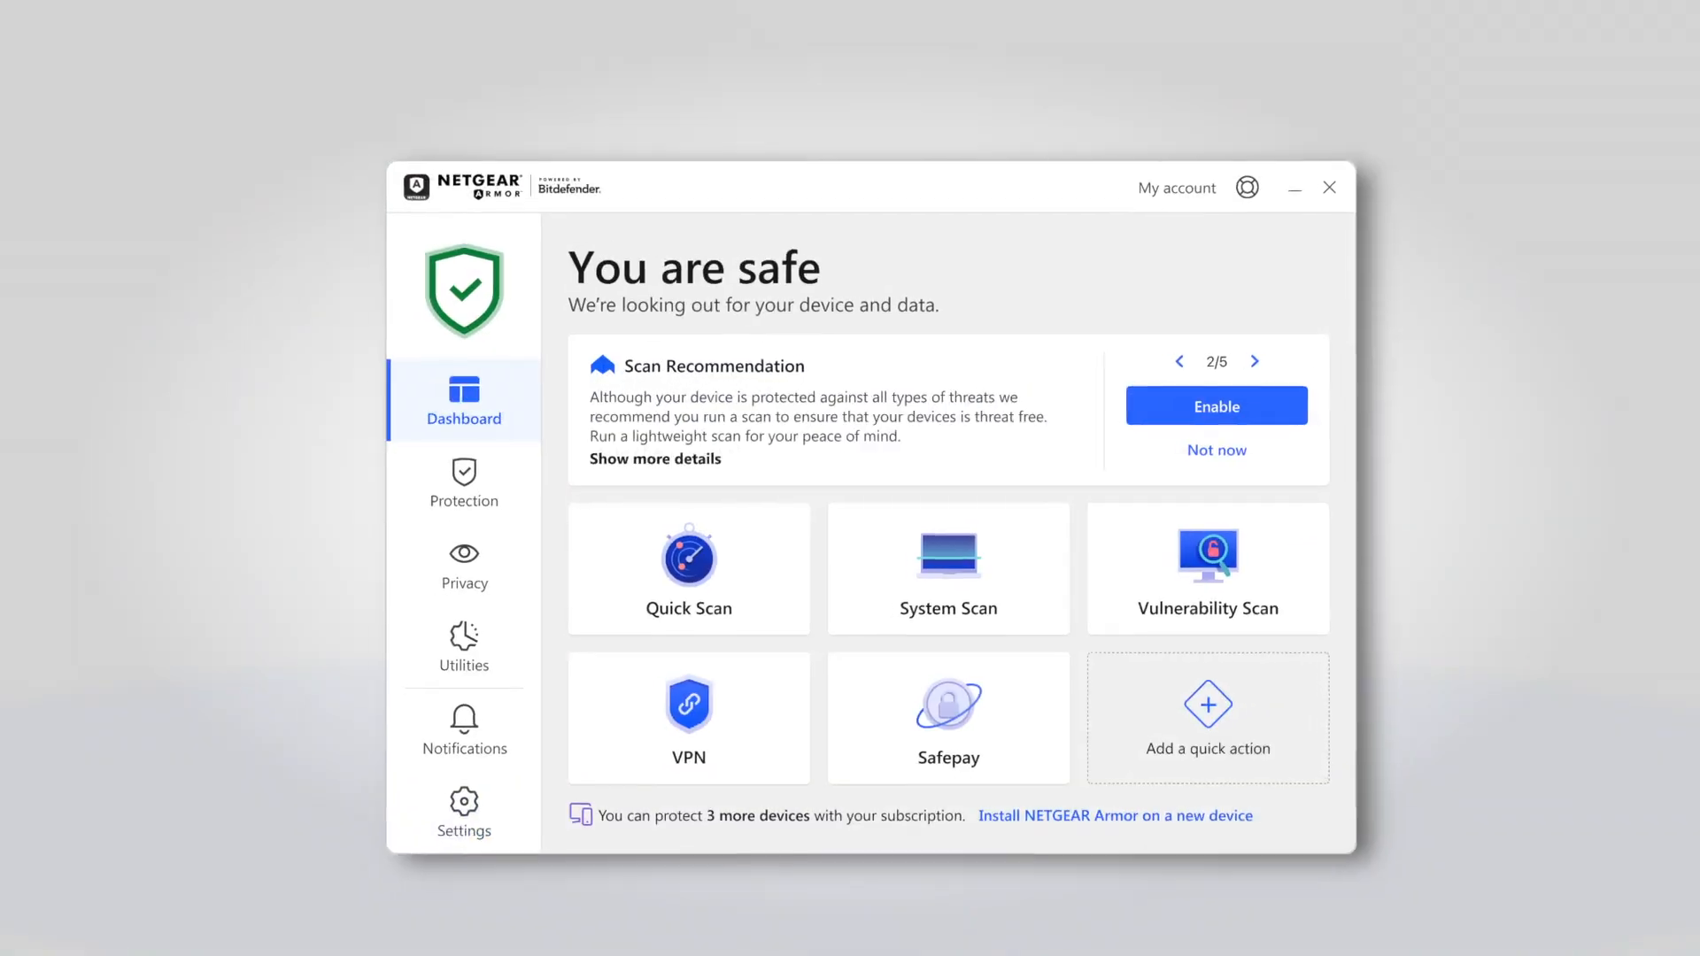